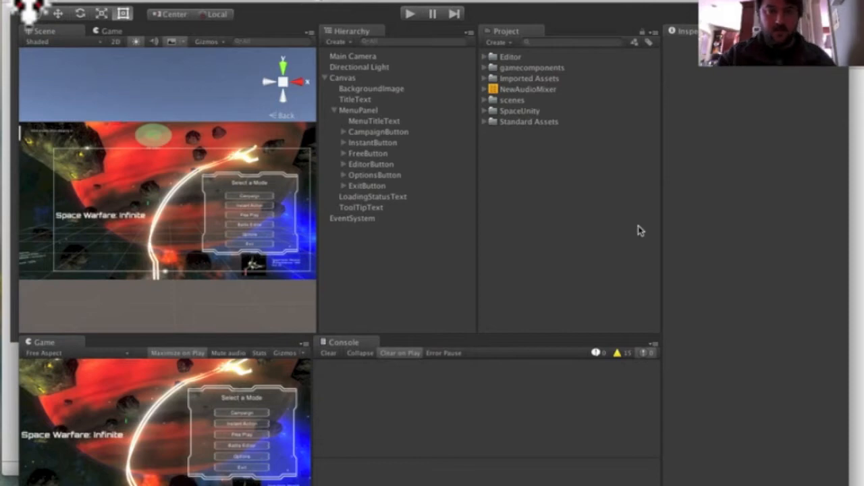
mouse_move(499, 174)
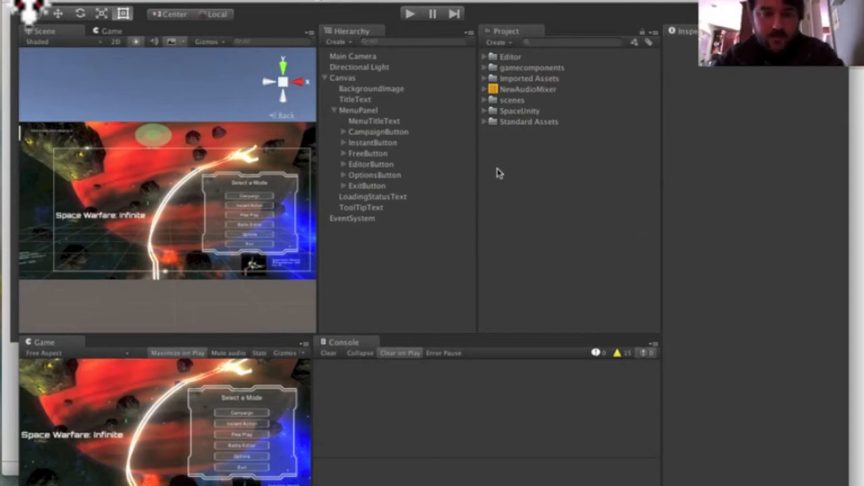
mouse_move(498, 170)
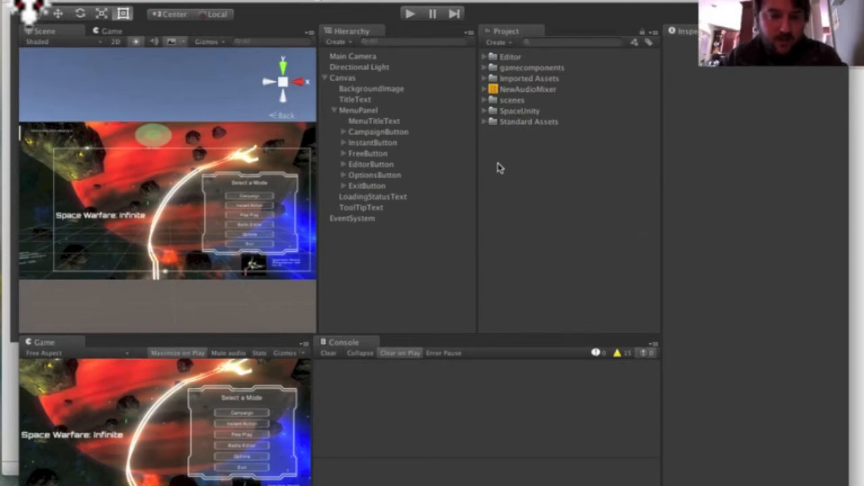
mouse_move(420, 231)
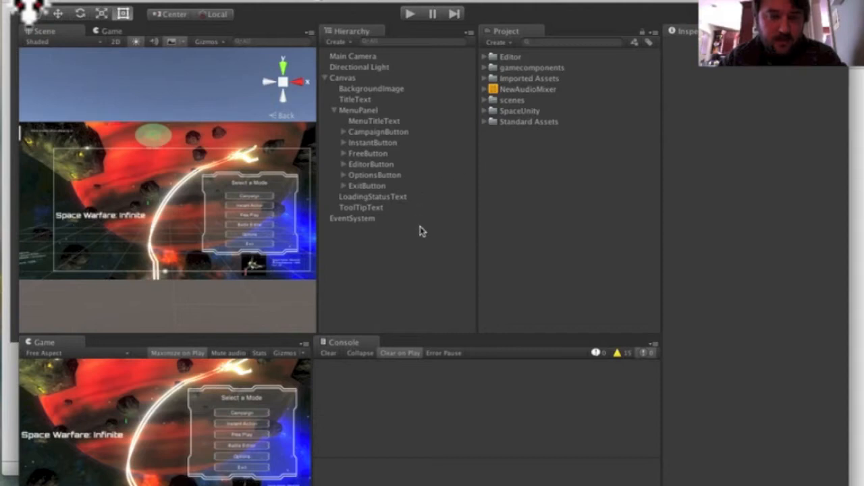
mouse_move(418, 227)
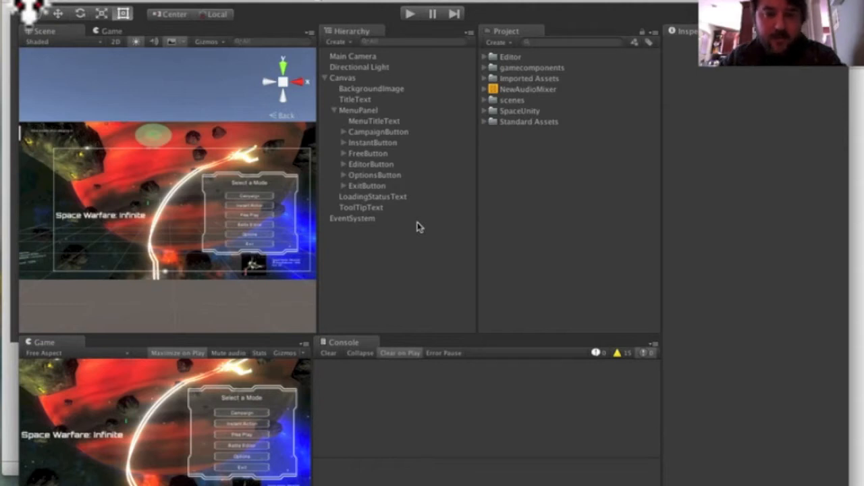
mouse_move(354, 223)
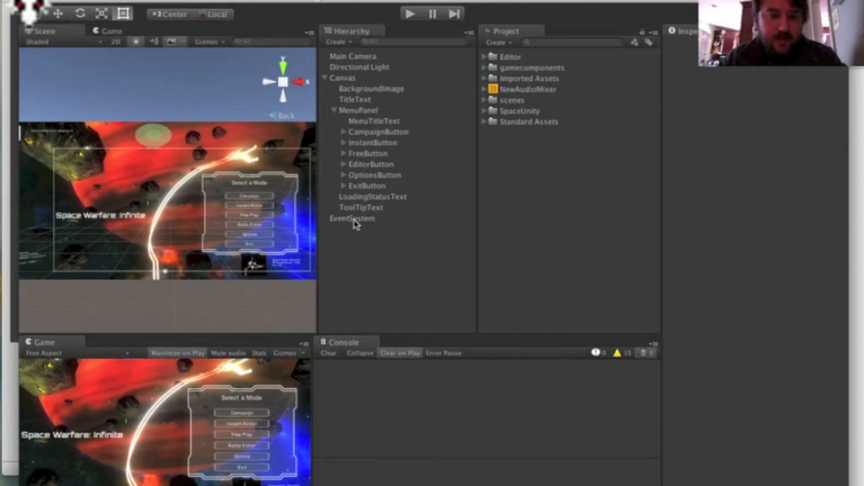
mouse_move(357, 228)
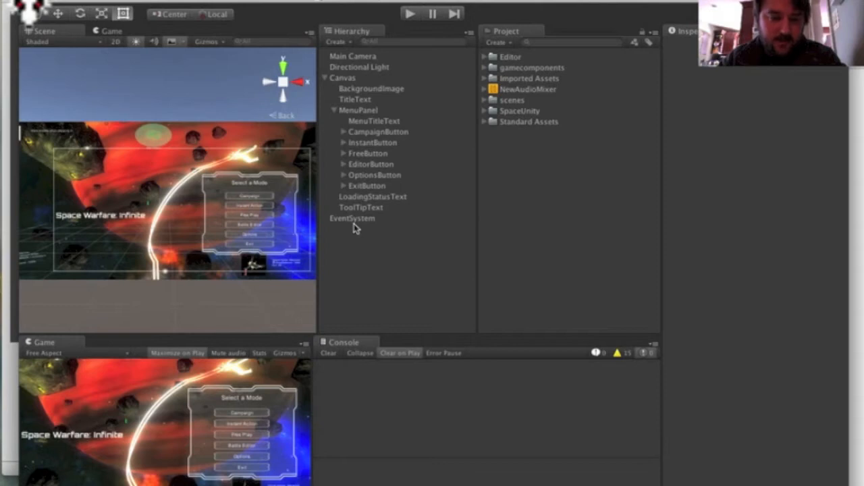
mouse_move(356, 201)
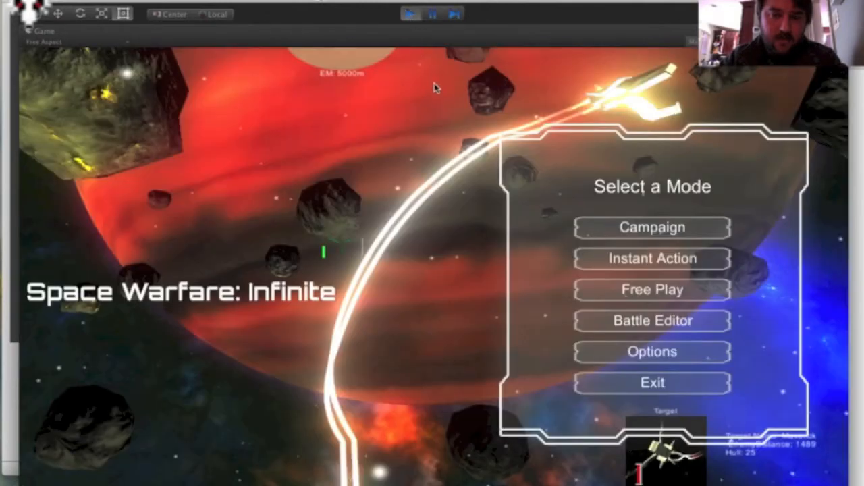
mouse_move(763, 263)
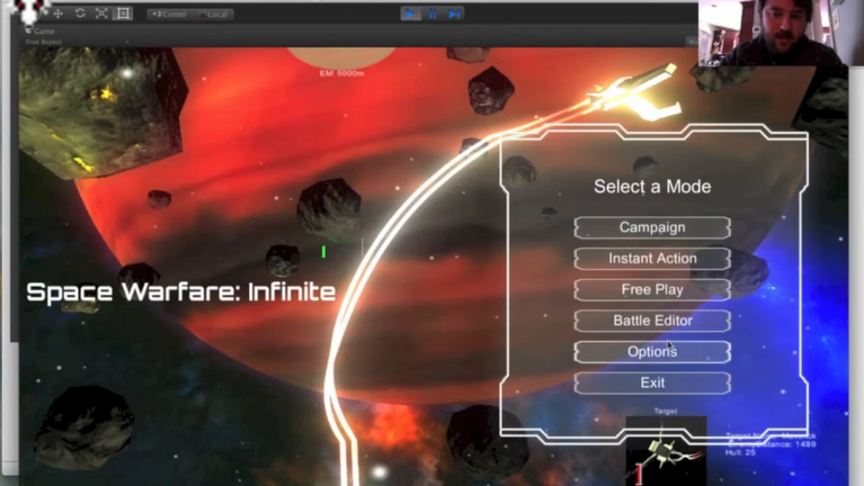
mouse_move(357, 31)
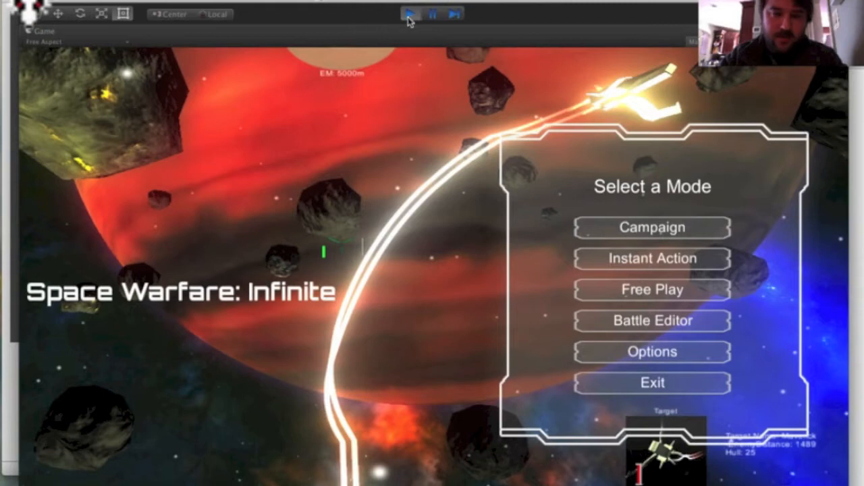
Step: Stop the main menu preview to return to edit mode
left_click(410, 14)
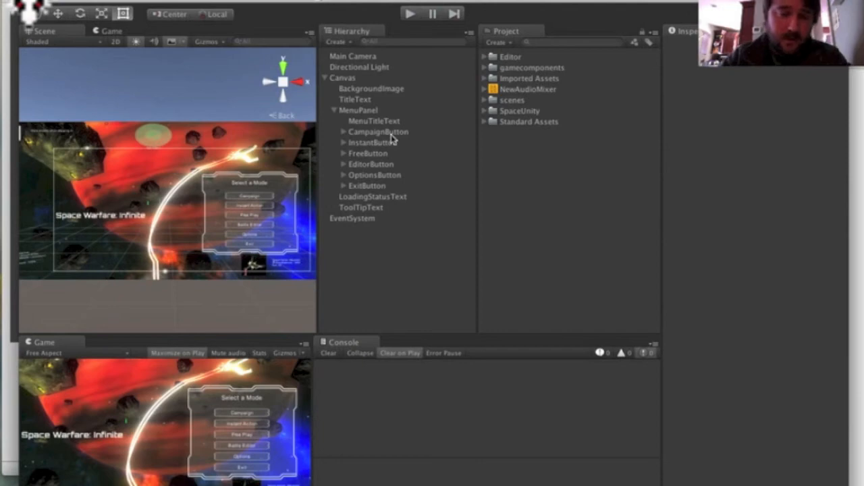
mouse_move(398, 133)
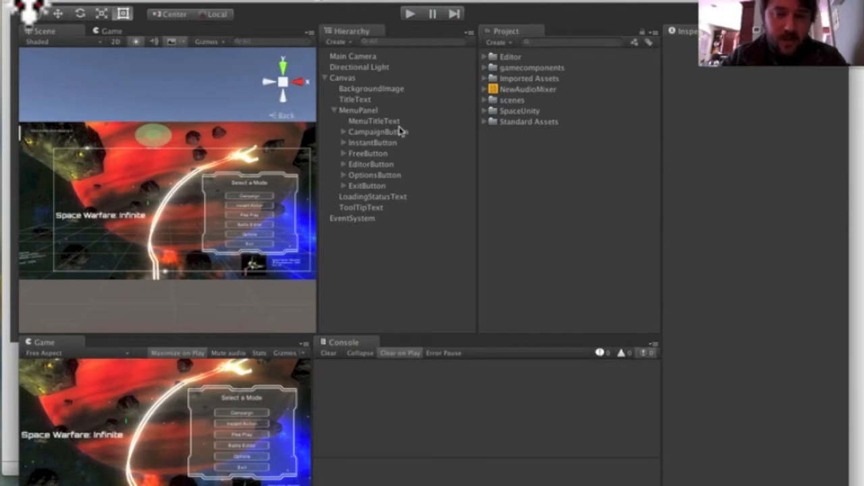
mouse_move(398, 128)
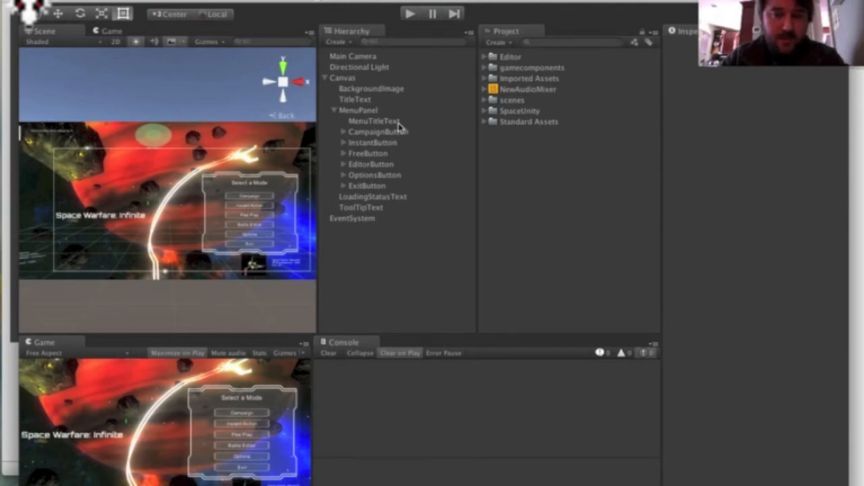
mouse_move(388, 135)
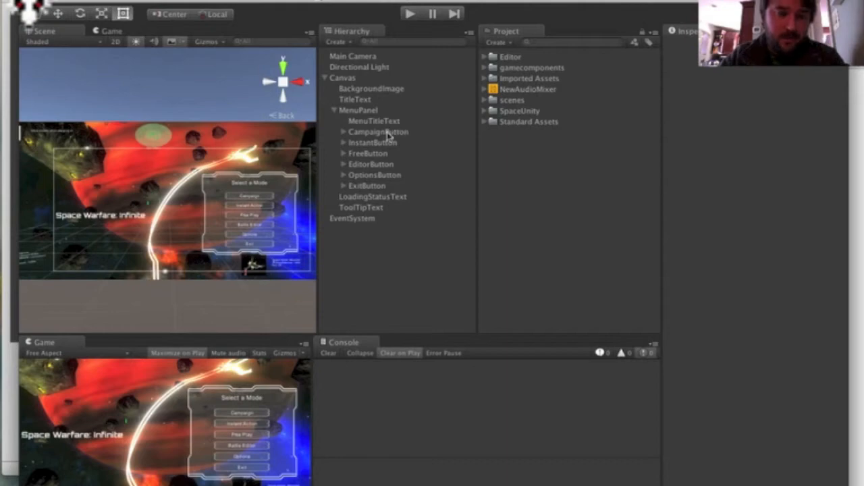
mouse_move(386, 142)
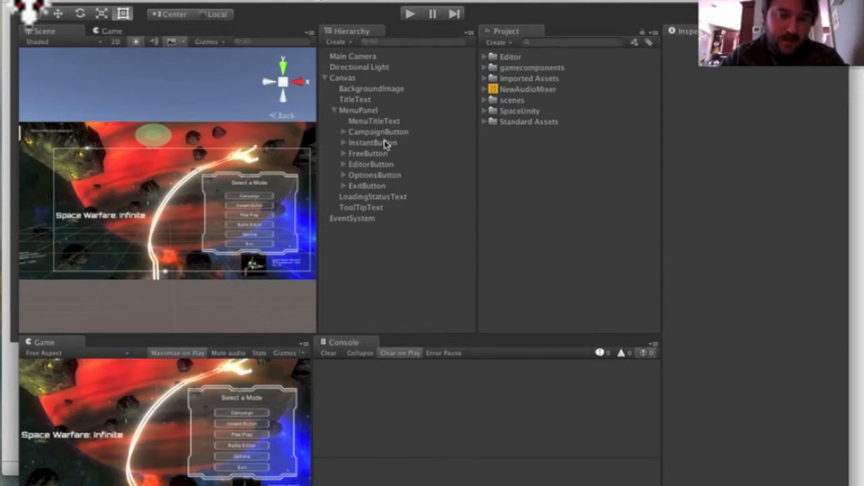
mouse_move(381, 135)
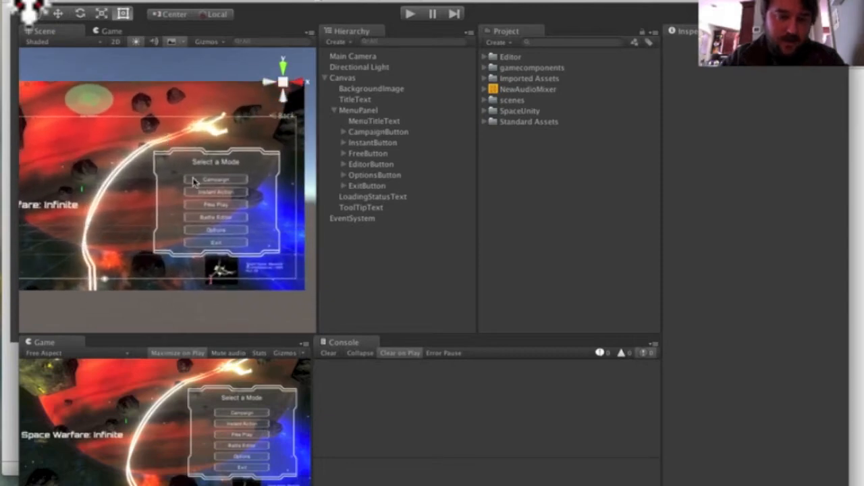
mouse_move(295, 164)
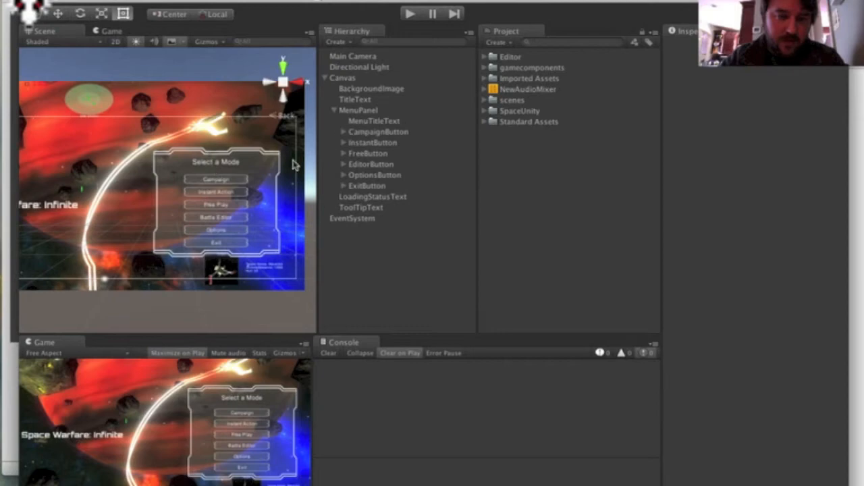
Step: Compare CampaignButton and EditorButton, then scroll to CampaignButton's Pointer Enter Text.text entry
left_click(378, 131)
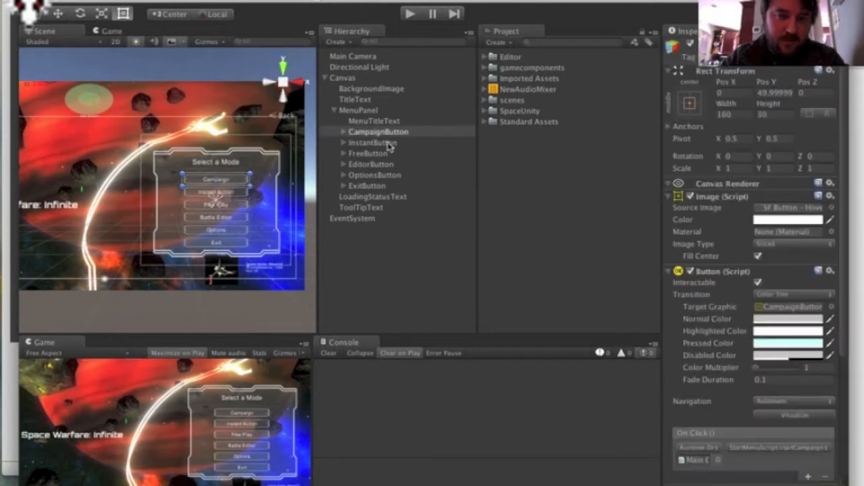
left_click(371, 164)
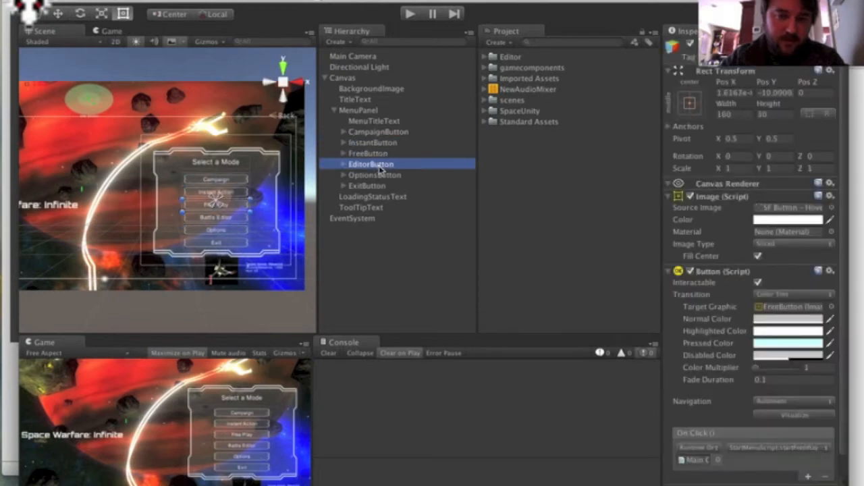
left_click(379, 131)
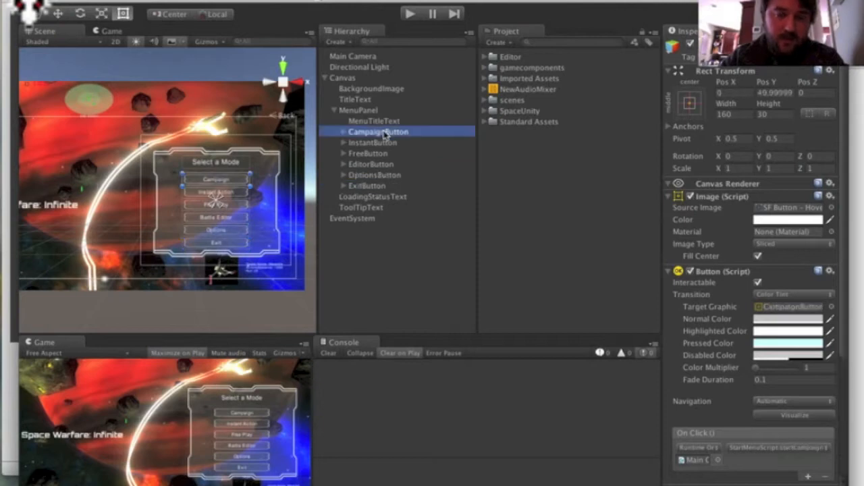
mouse_move(763, 393)
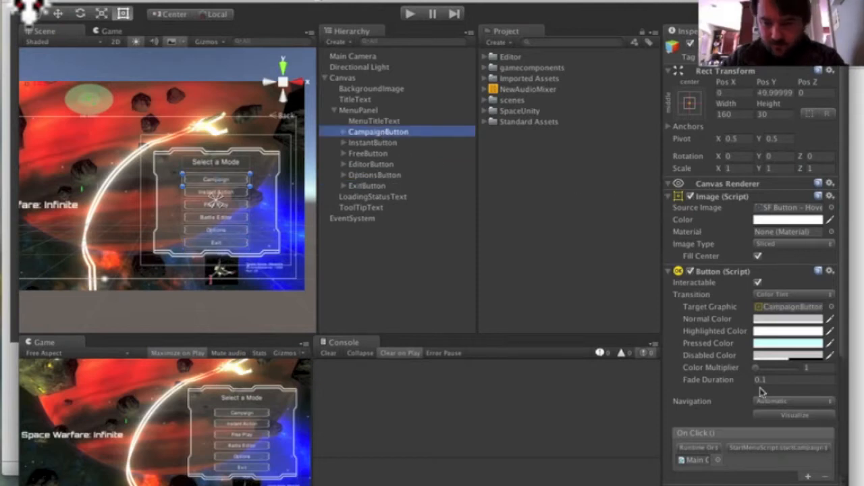
scroll("down", 3)
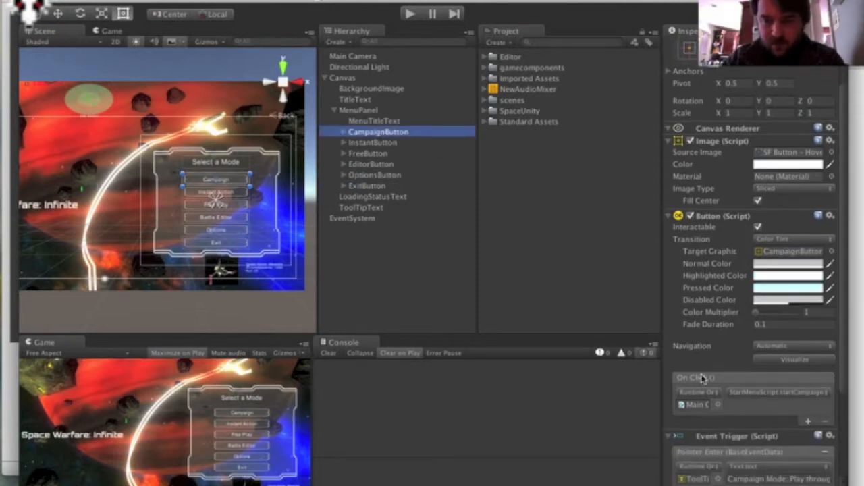
mouse_move(705, 380)
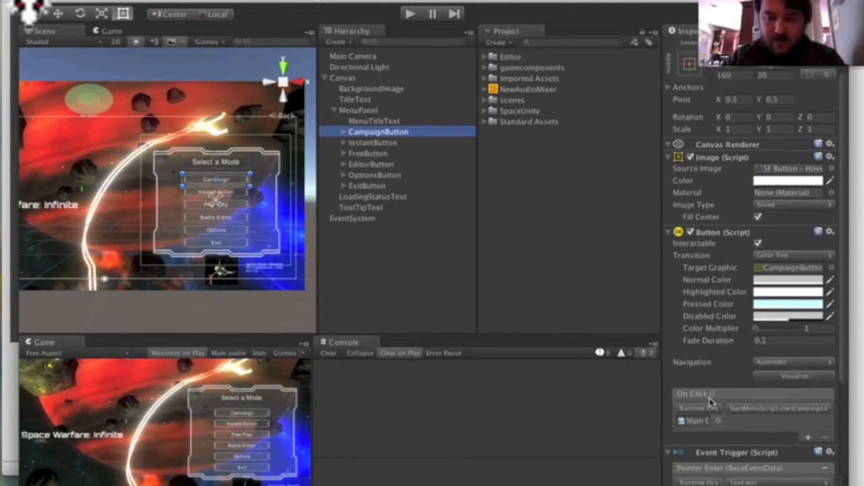
mouse_move(567, 309)
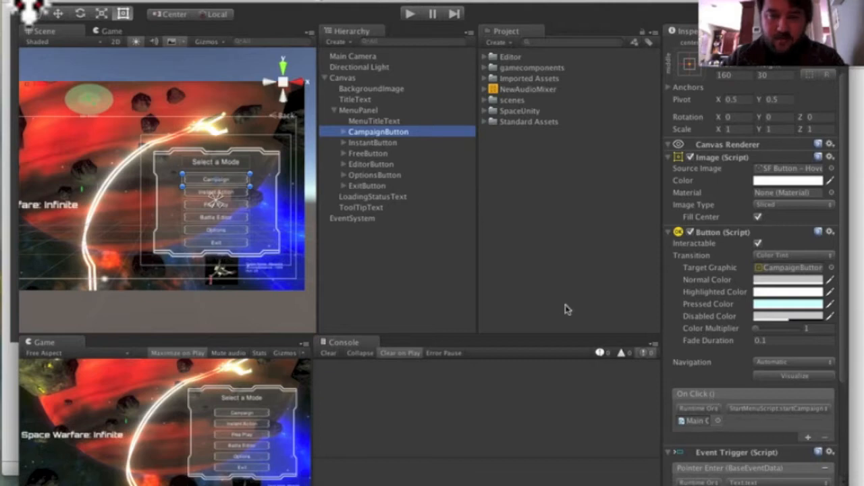
mouse_move(468, 217)
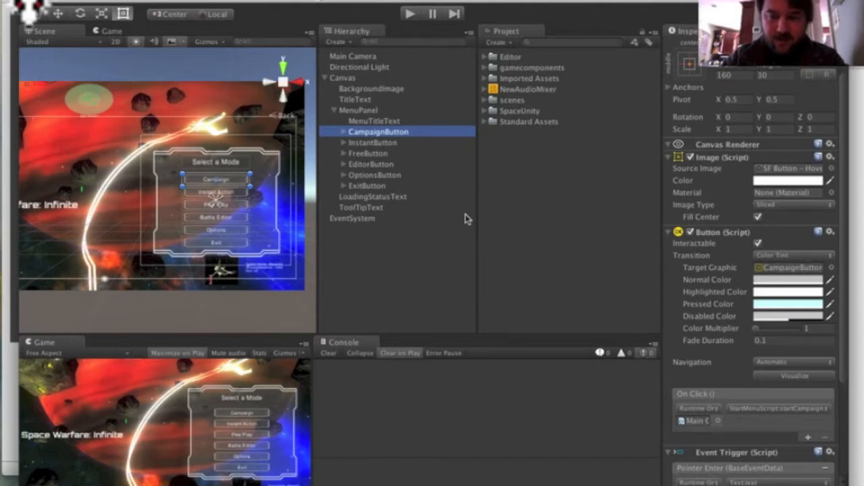
mouse_move(411, 164)
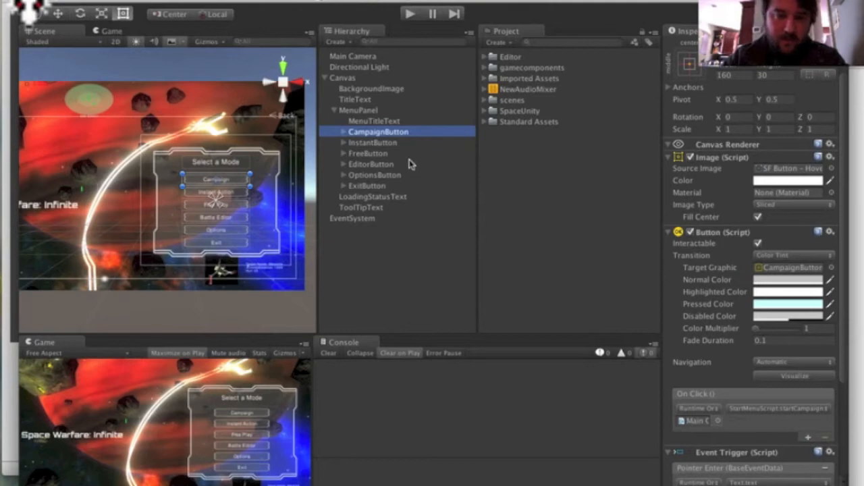
mouse_move(388, 150)
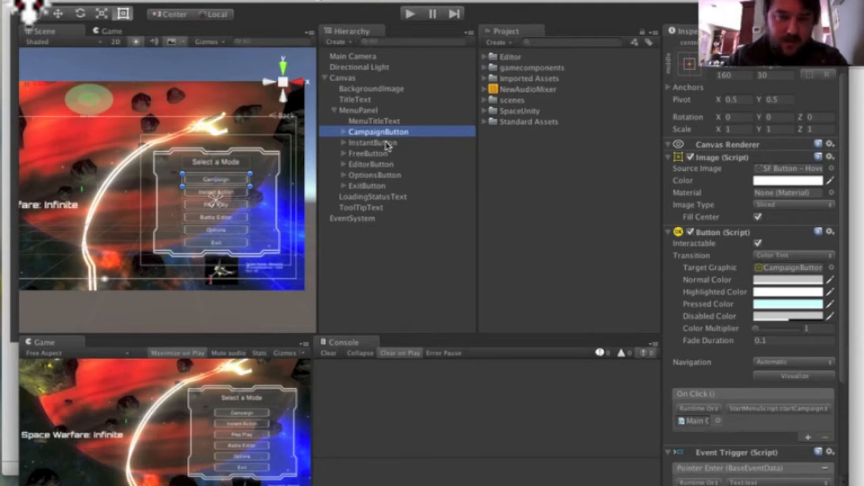
Step: Select InstantButton to inspect its On Click handler
left_click(373, 142)
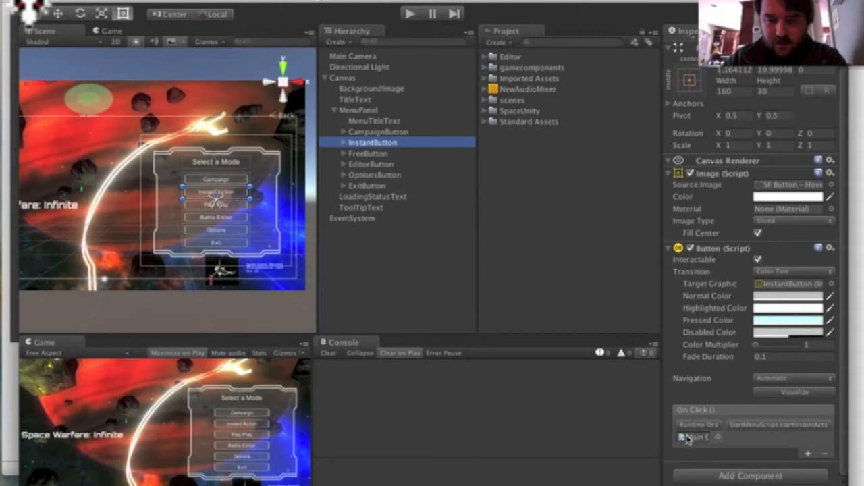
mouse_move(763, 464)
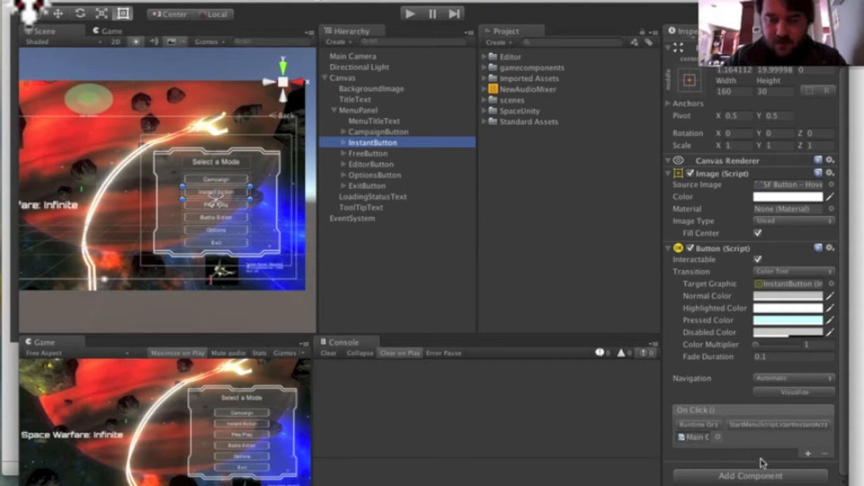
mouse_move(763, 448)
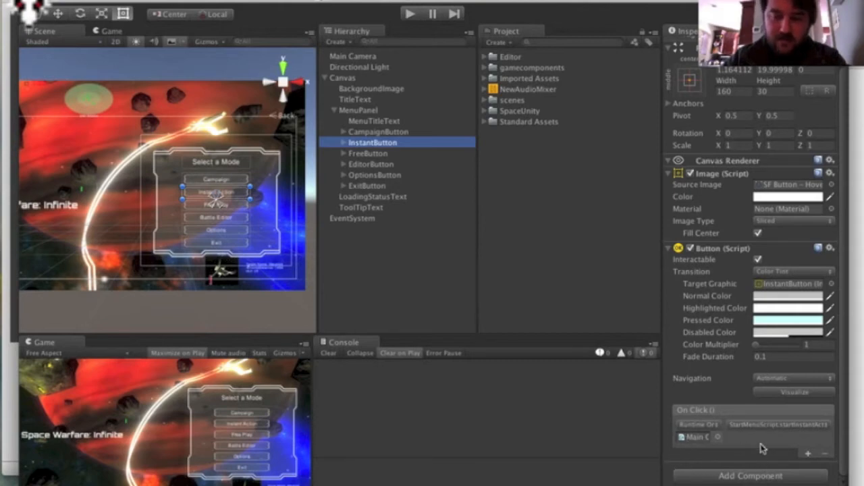
mouse_move(776, 350)
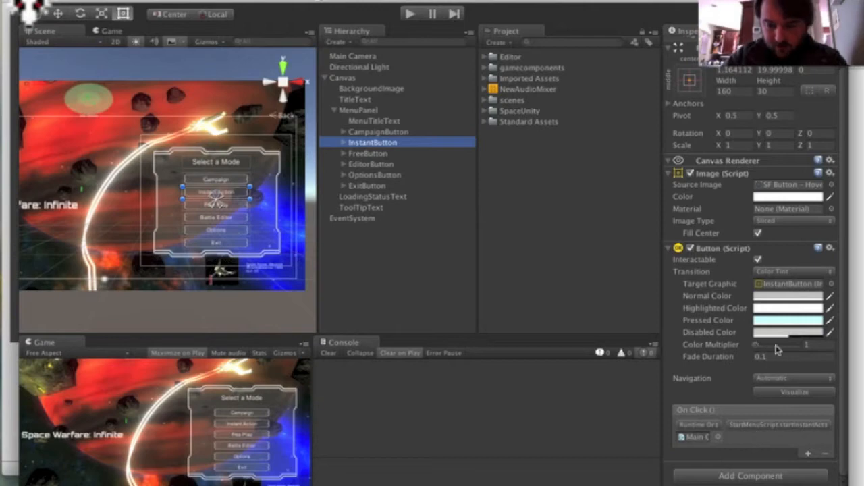
mouse_move(777, 349)
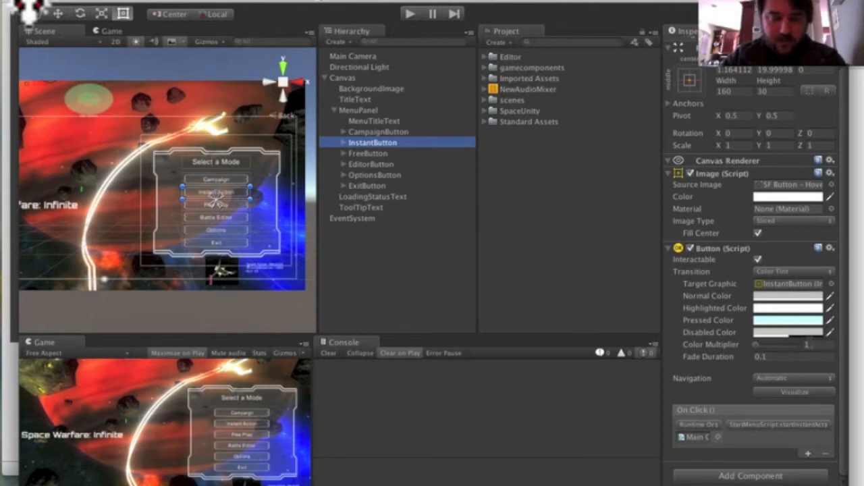
mouse_move(434, 183)
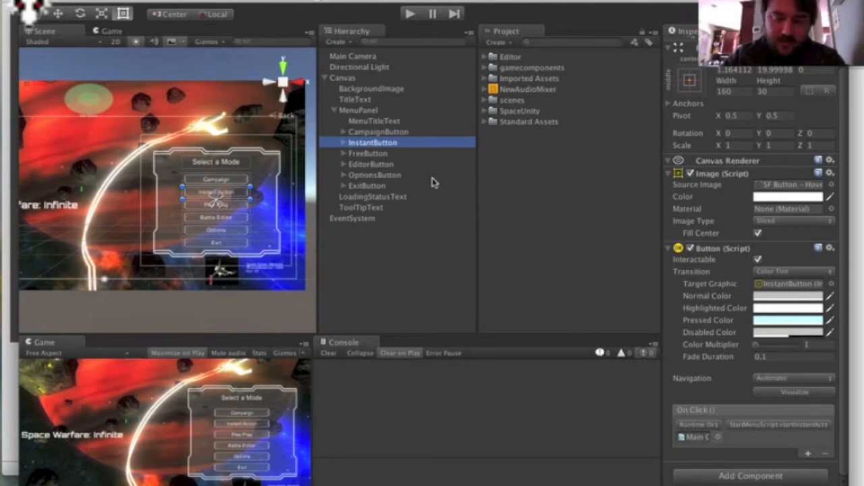
mouse_move(739, 472)
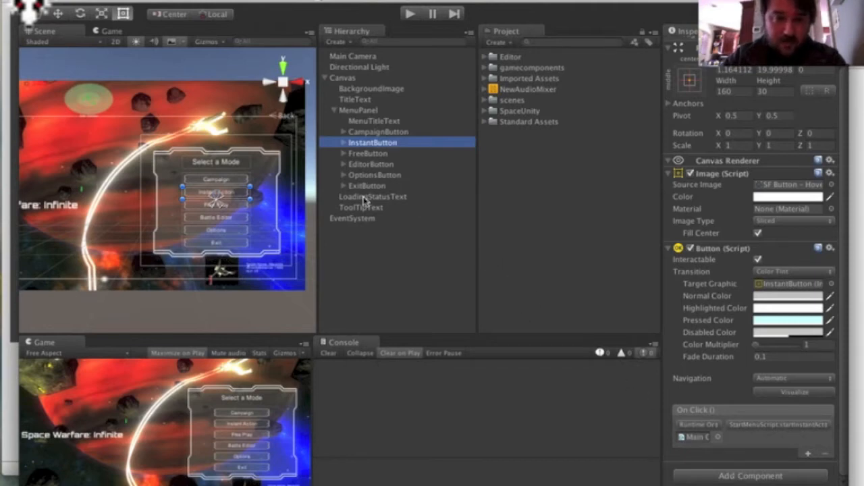
mouse_move(365, 209)
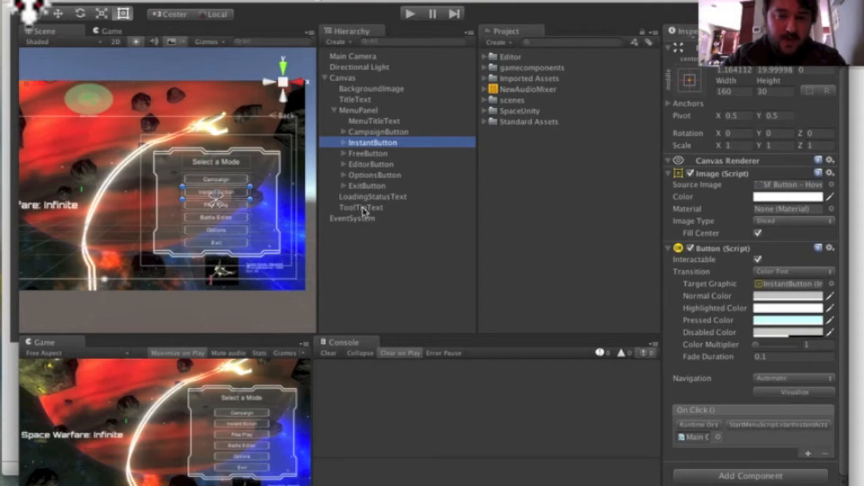
left_click(360, 208)
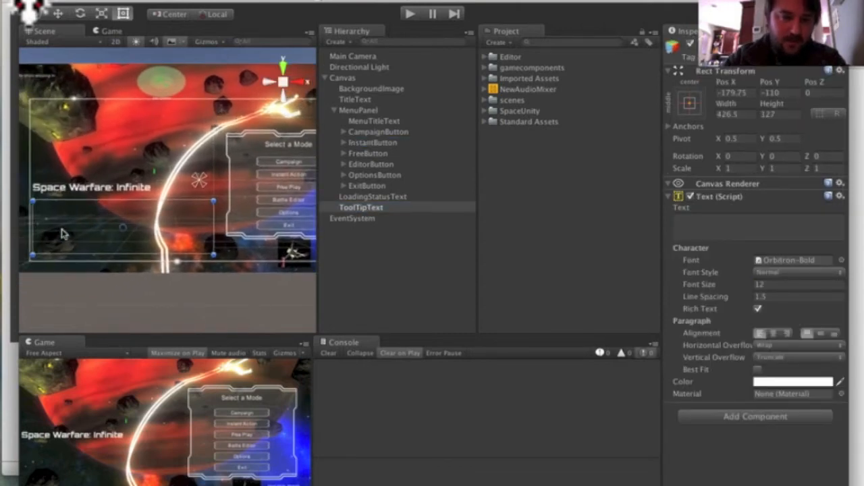
mouse_move(628, 230)
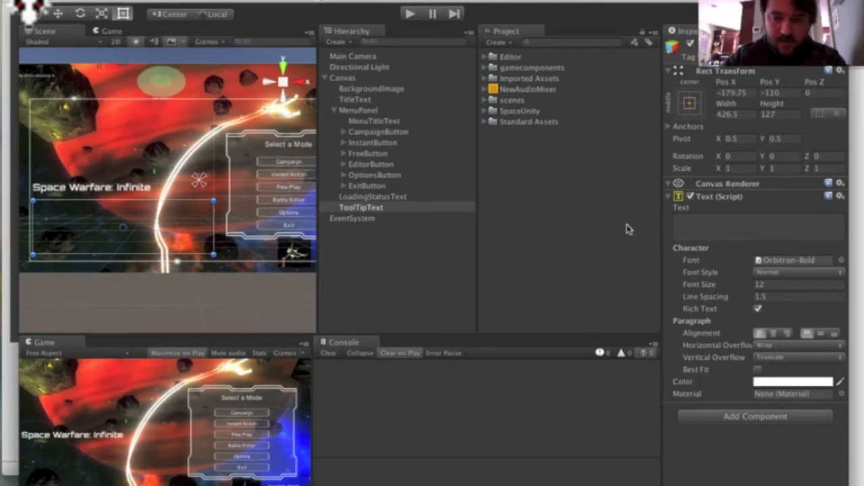
left_click(756, 225)
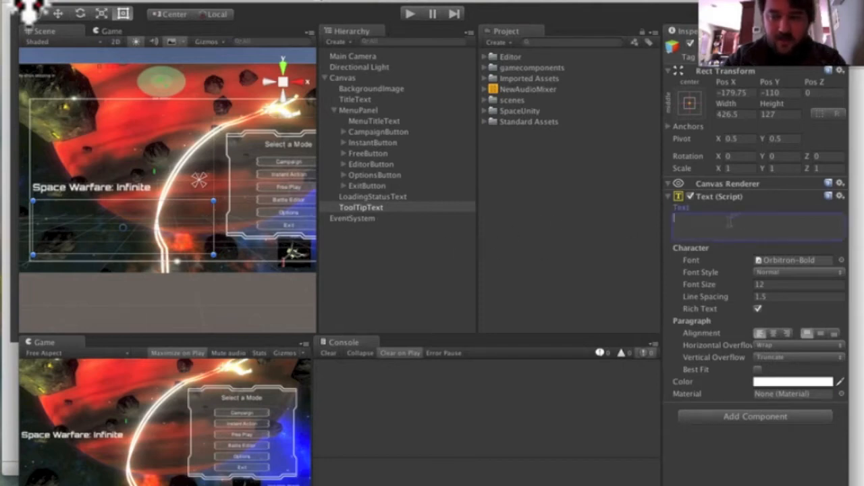
mouse_move(364, 155)
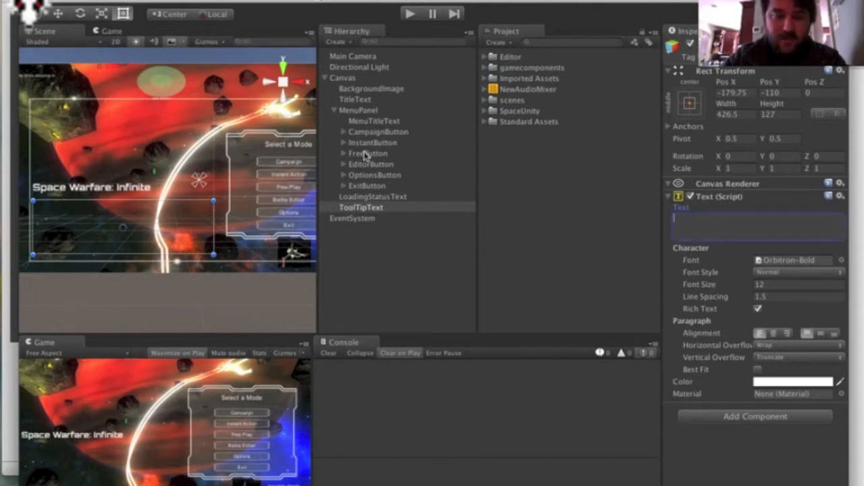
mouse_move(370, 131)
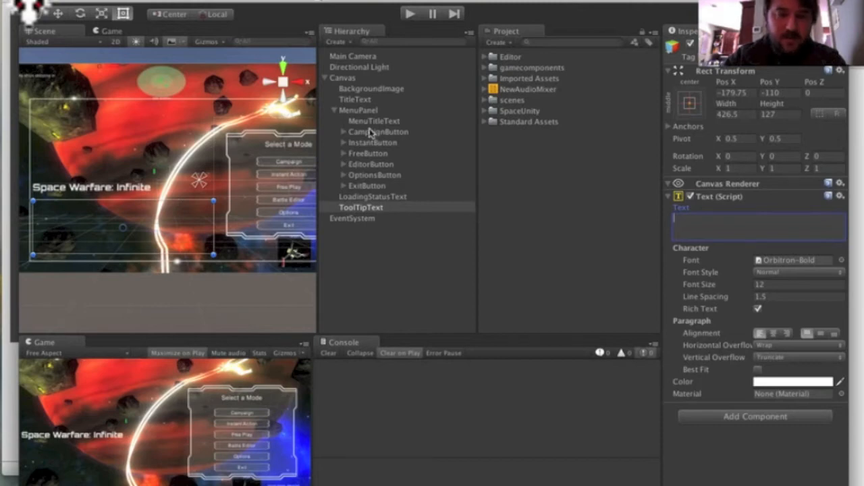
mouse_move(382, 158)
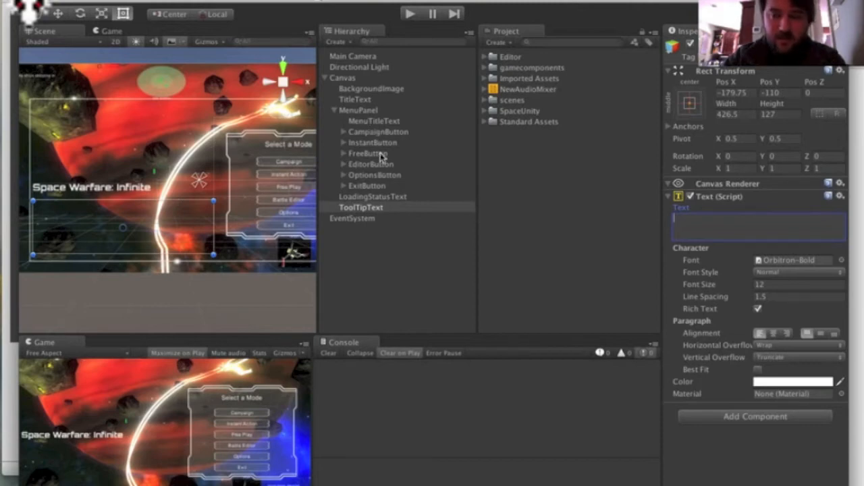
left_click(372, 143)
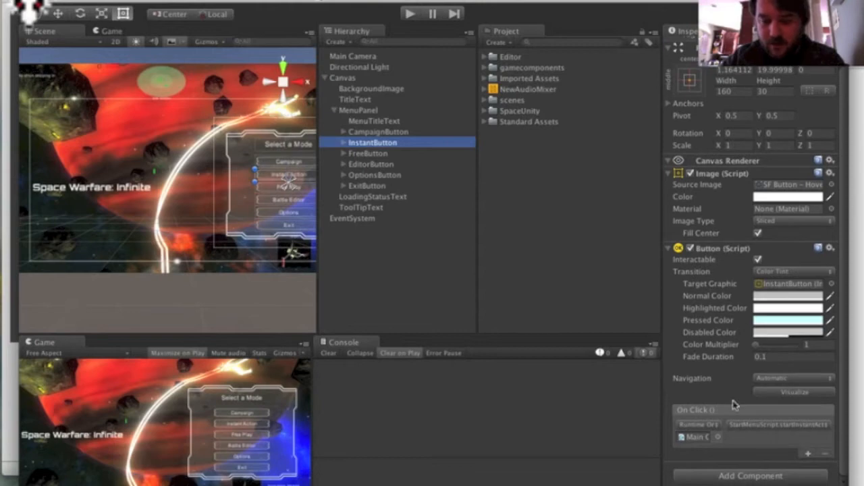
mouse_move(720, 412)
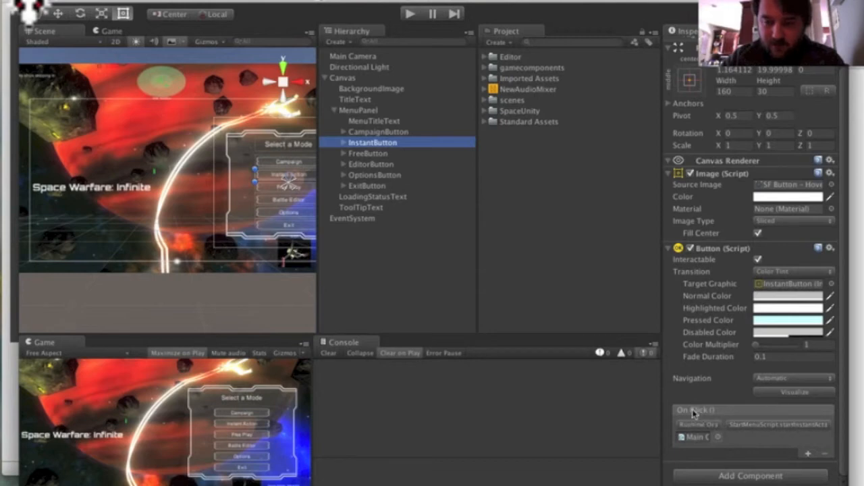
mouse_move(736, 464)
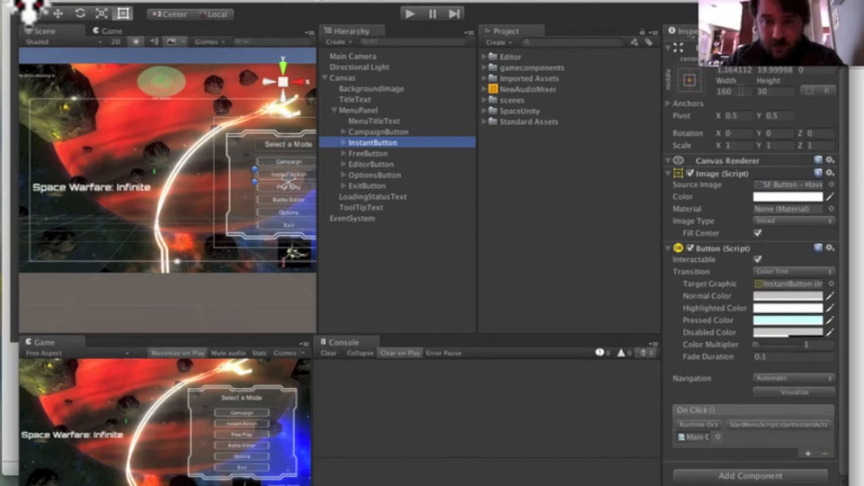
left_click(749, 475)
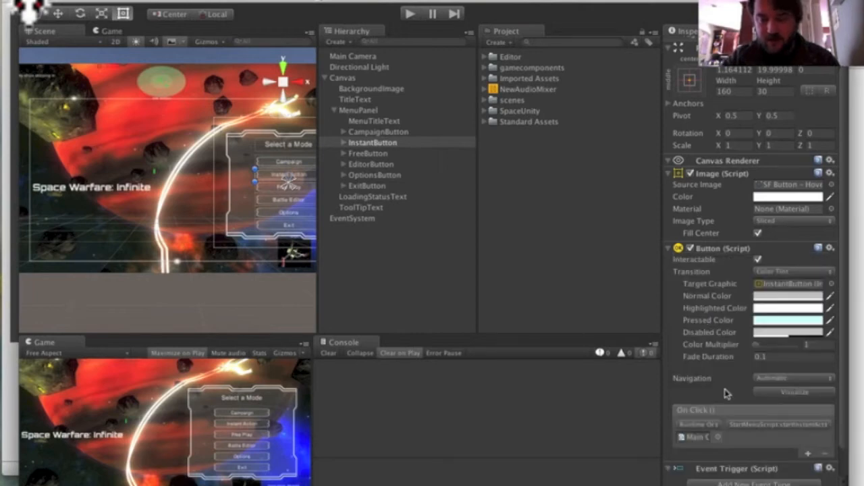
Step: Add a Pointer Enter event type to InstantButton's Event Trigger
scroll("down", 3)
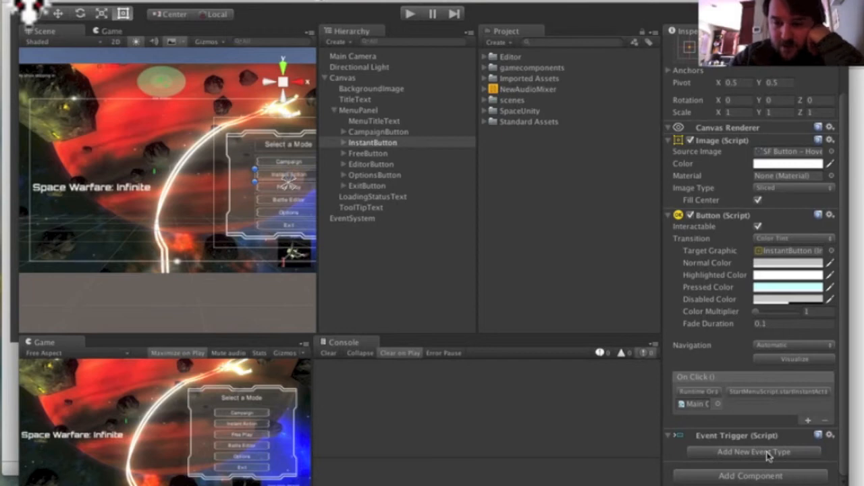
mouse_move(709, 387)
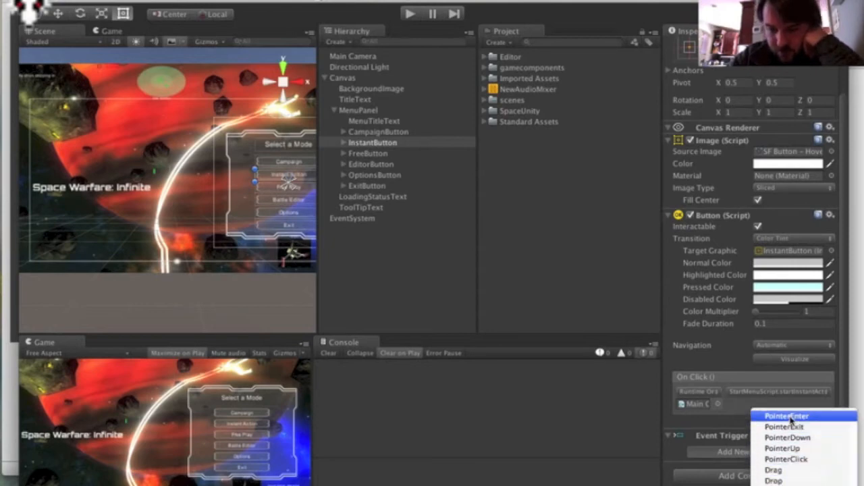
mouse_move(786, 459)
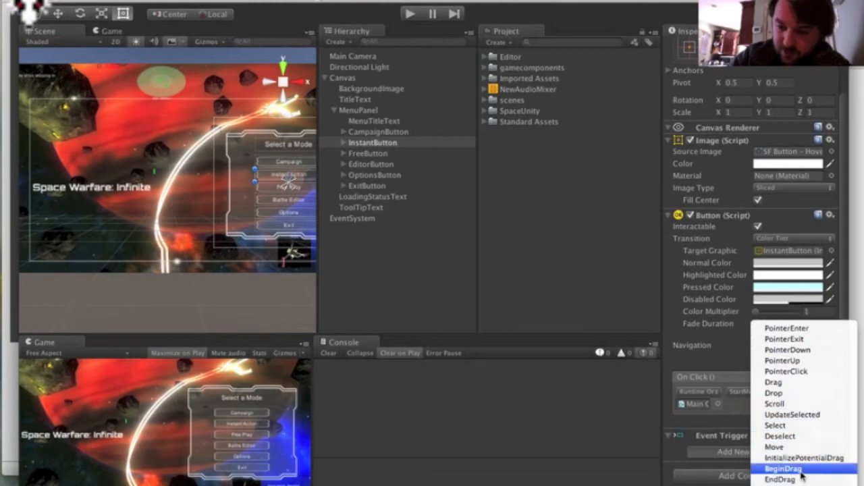
mouse_move(786, 328)
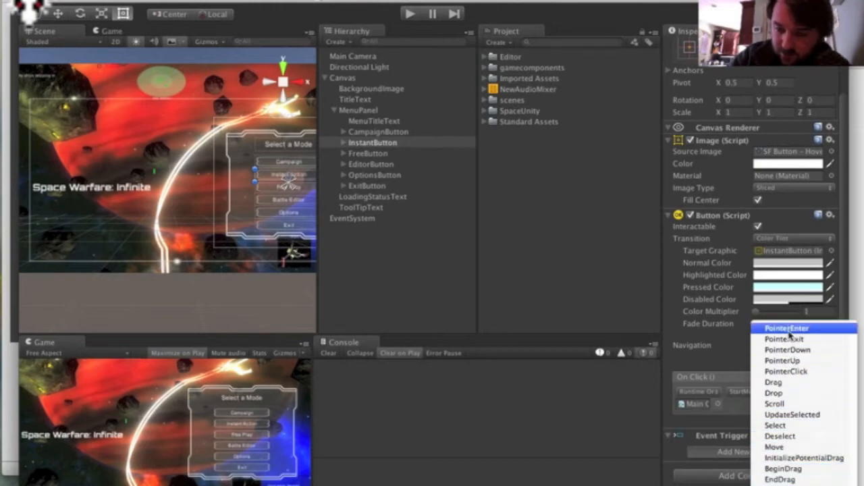
left_click(787, 327)
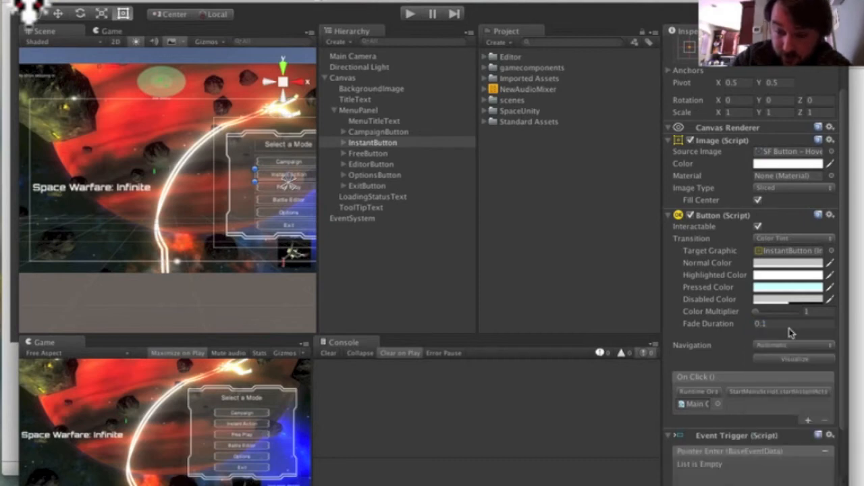
Step: Scroll the Inspector down to the Pointer Enter entry's callback list
scroll("down", 3)
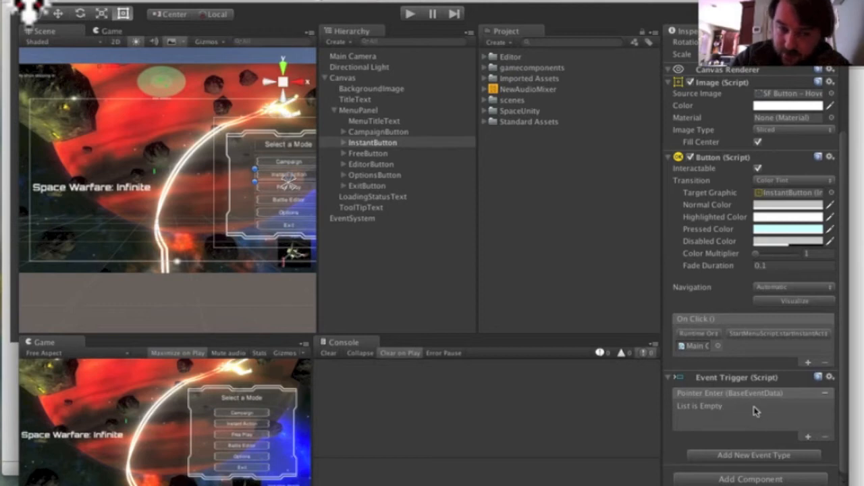
mouse_move(754, 410)
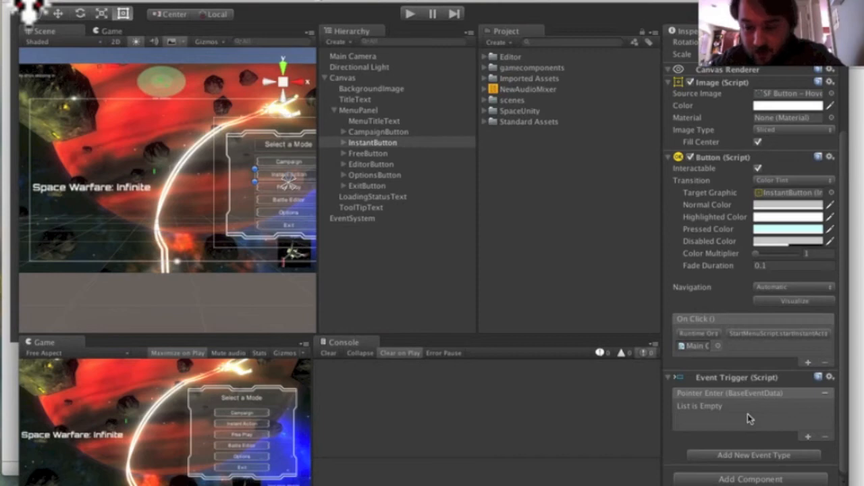
mouse_move(729, 398)
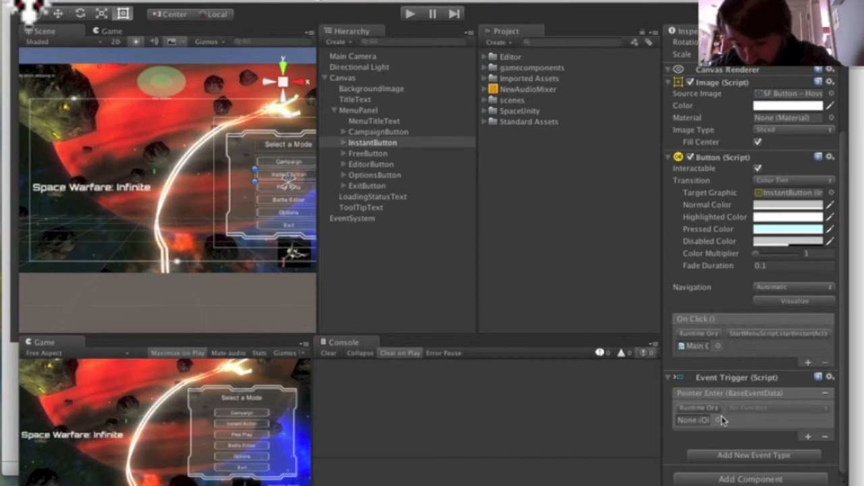
mouse_move(733, 399)
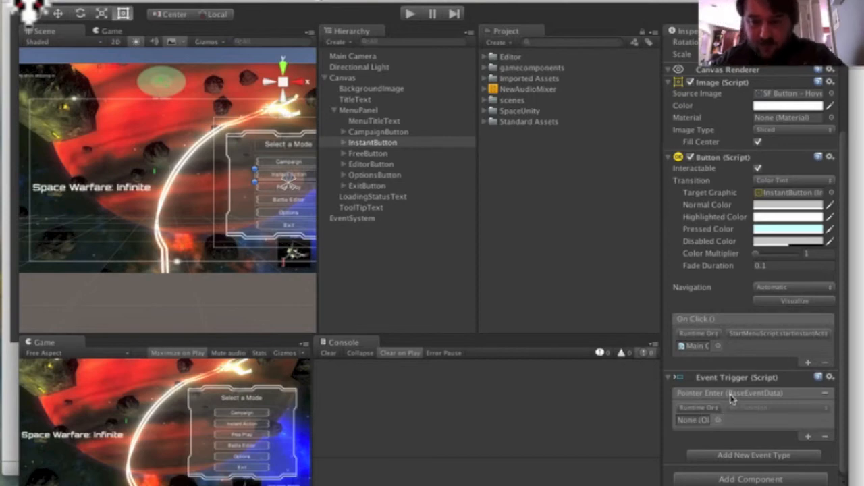
mouse_move(661, 349)
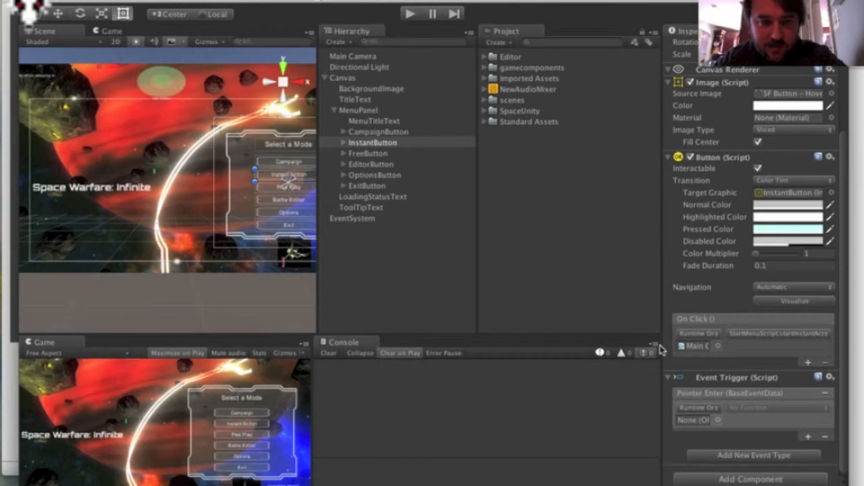
mouse_move(754, 410)
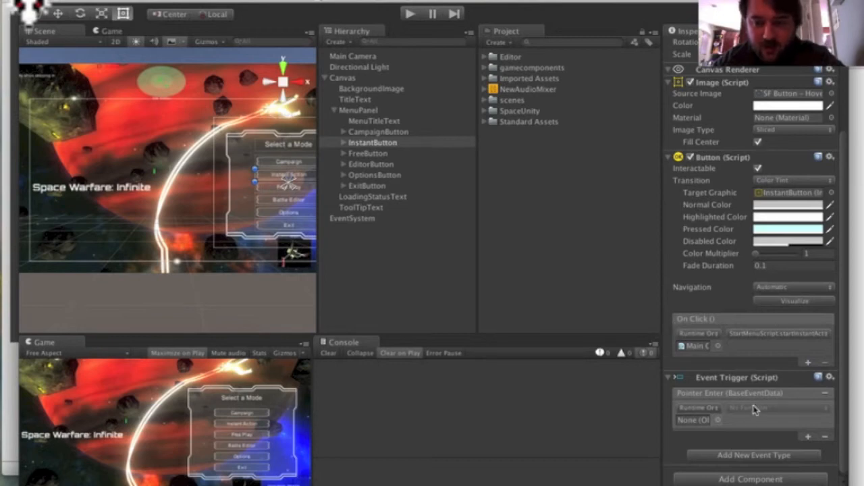
mouse_move(717, 376)
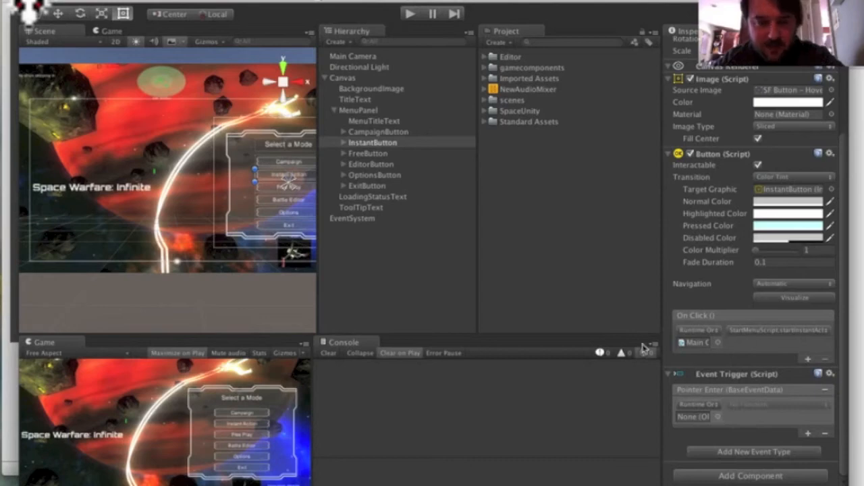
mouse_move(432, 264)
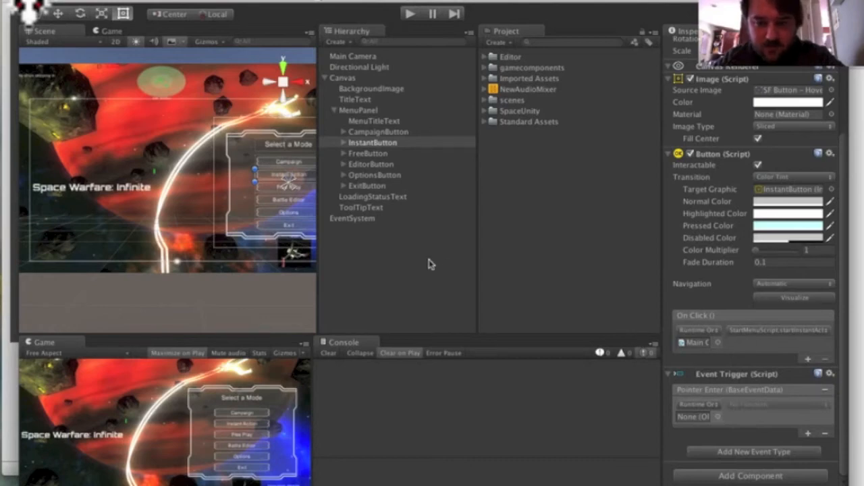
mouse_move(407, 207)
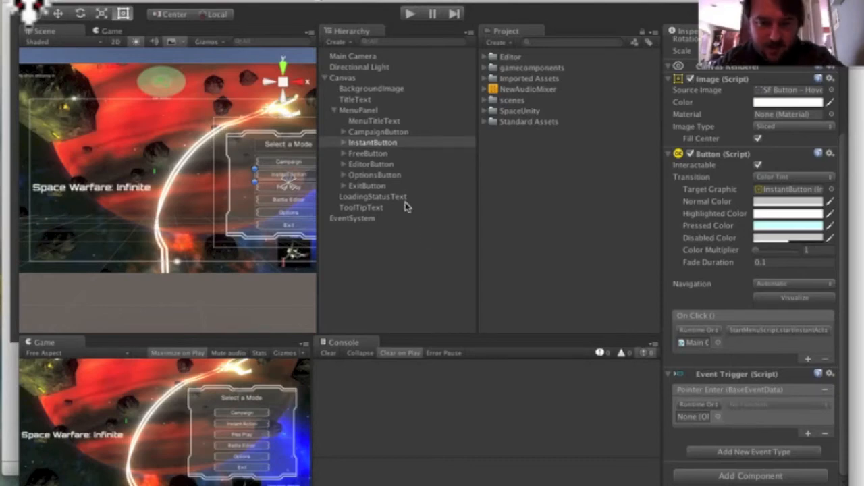
mouse_move(423, 217)
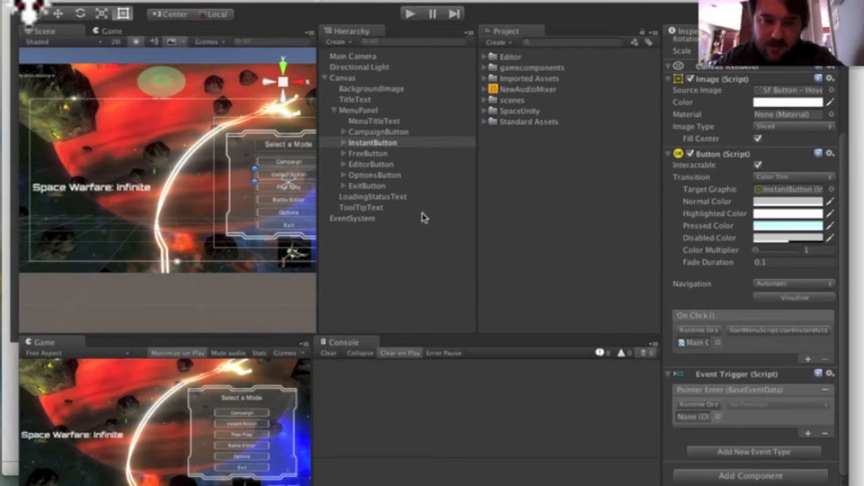
mouse_move(725, 403)
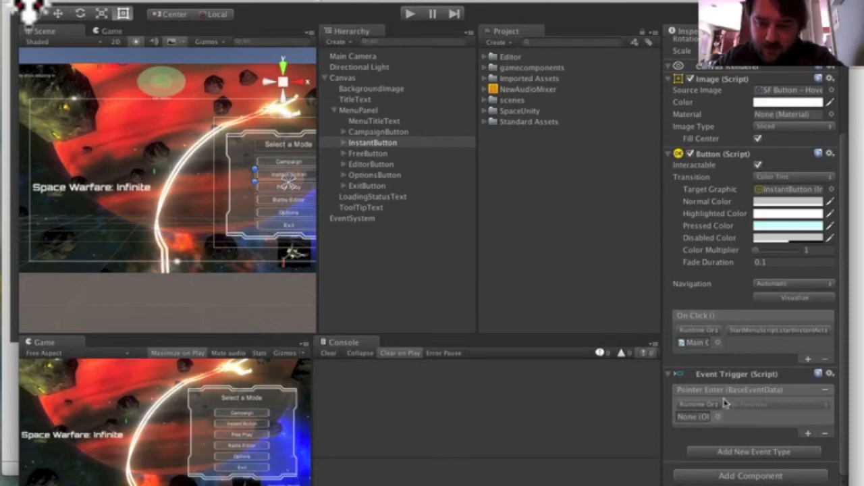
mouse_move(723, 274)
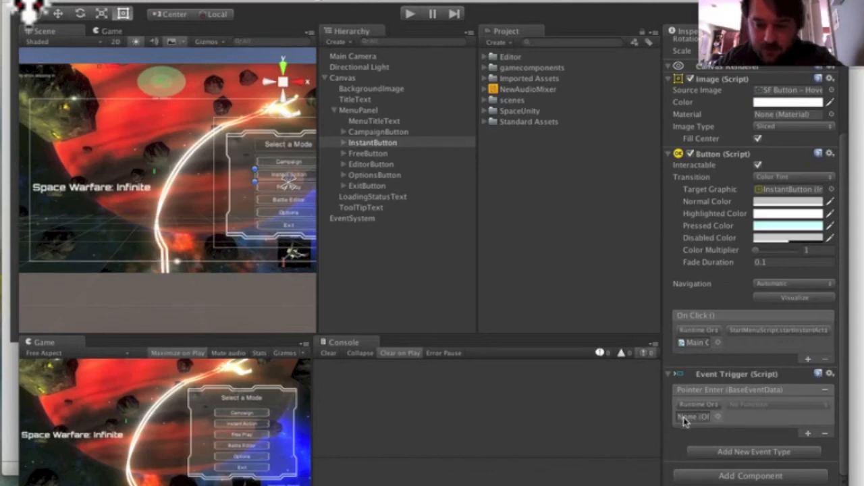
mouse_move(570, 303)
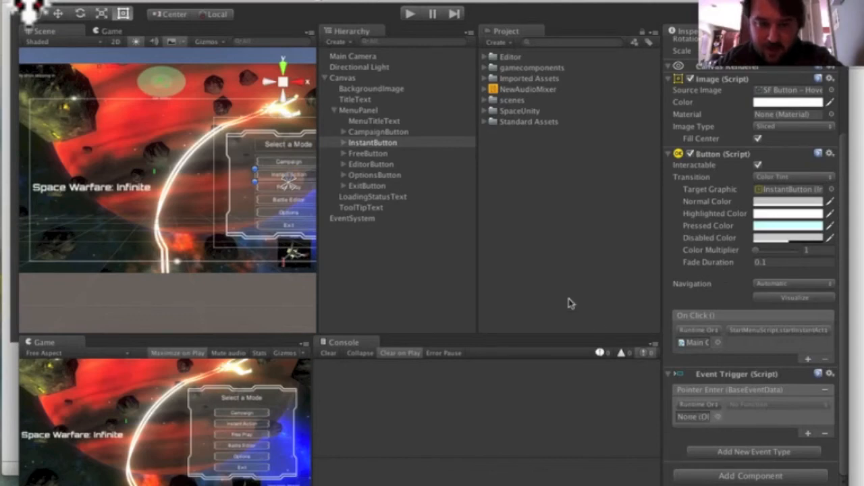
Step: Assign ToolTipText to the Pointer Enter callback and choose Text.text as its function
left_click(373, 143)
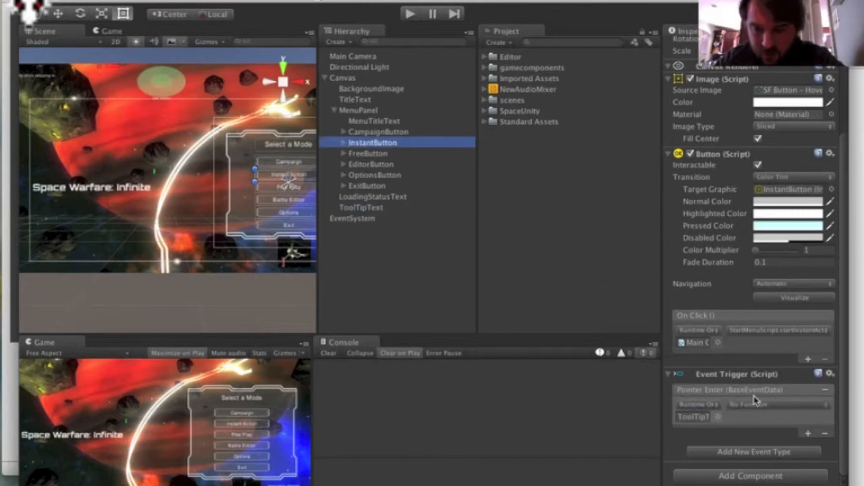
left_click(776, 404)
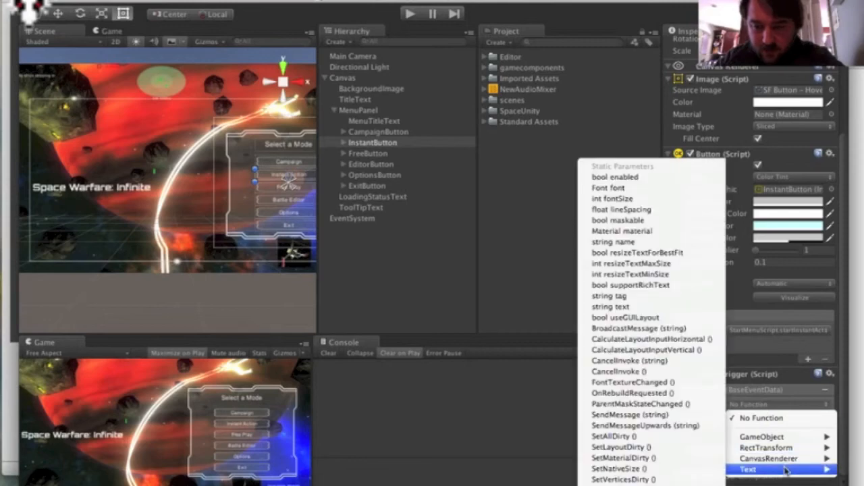
mouse_move(610, 306)
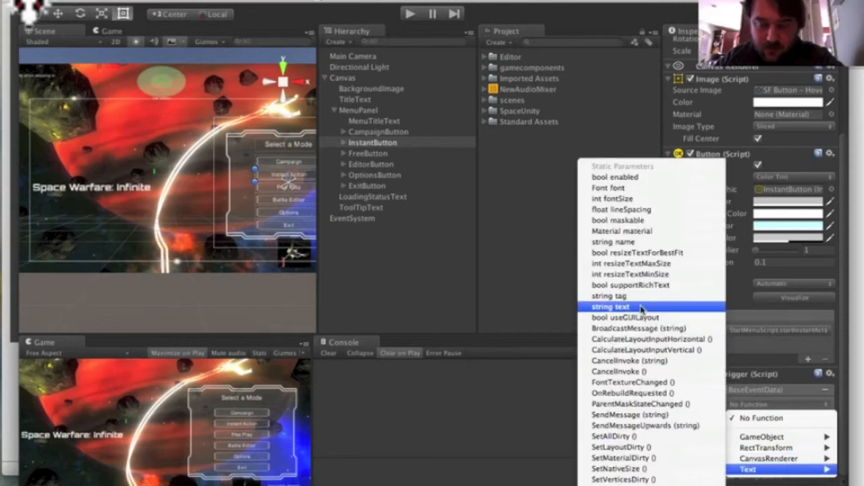
left_click(609, 305)
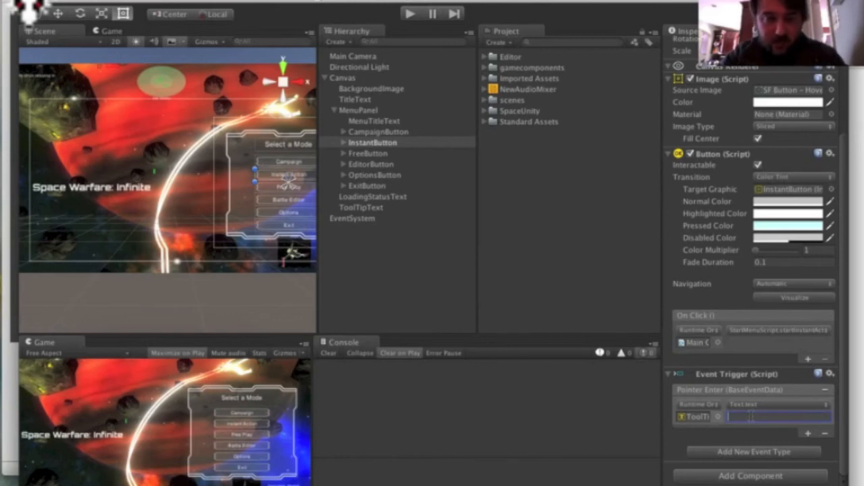
Step: Enter 'Instant Action: Jump right into the battle!' as the tooltip string
type("Instan")
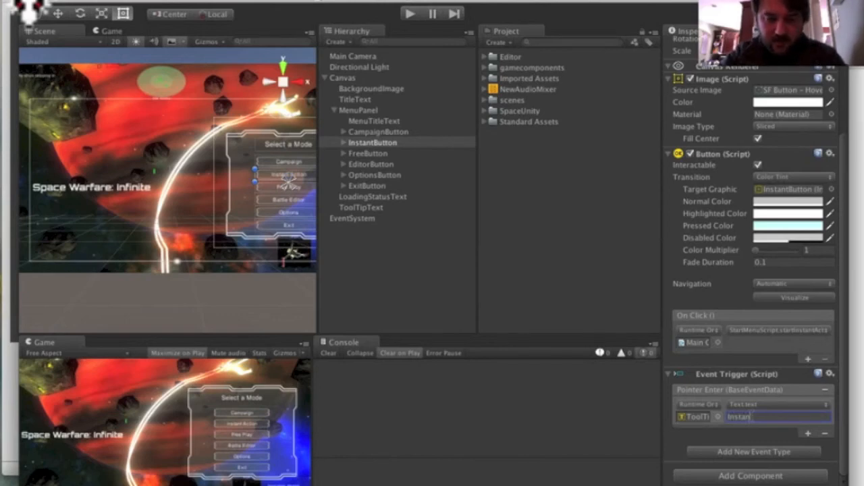
type("Action:")
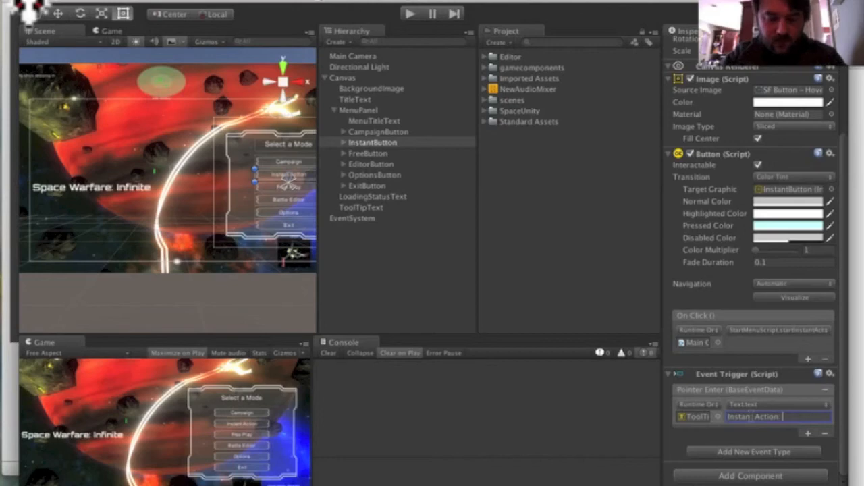
type("jump")
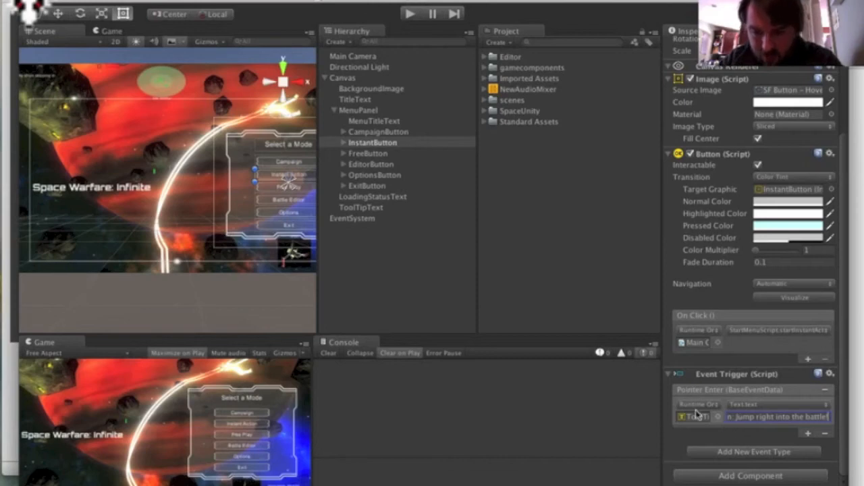
mouse_move(415, 241)
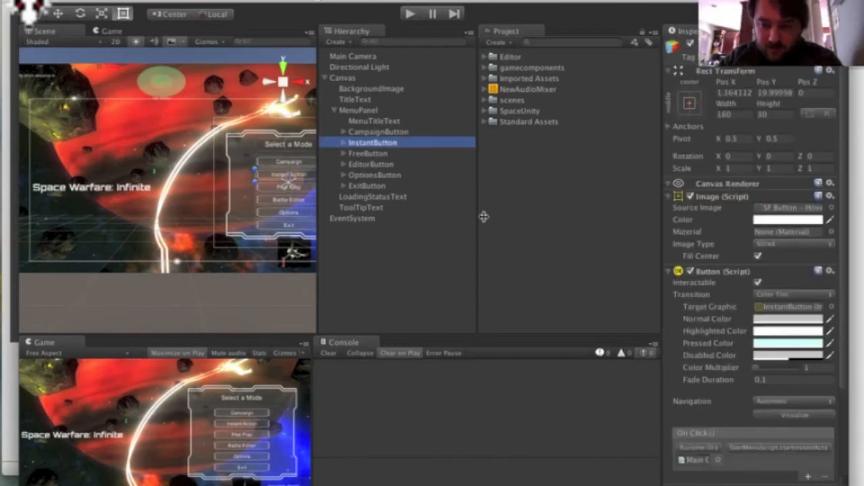
scroll("down", 3)
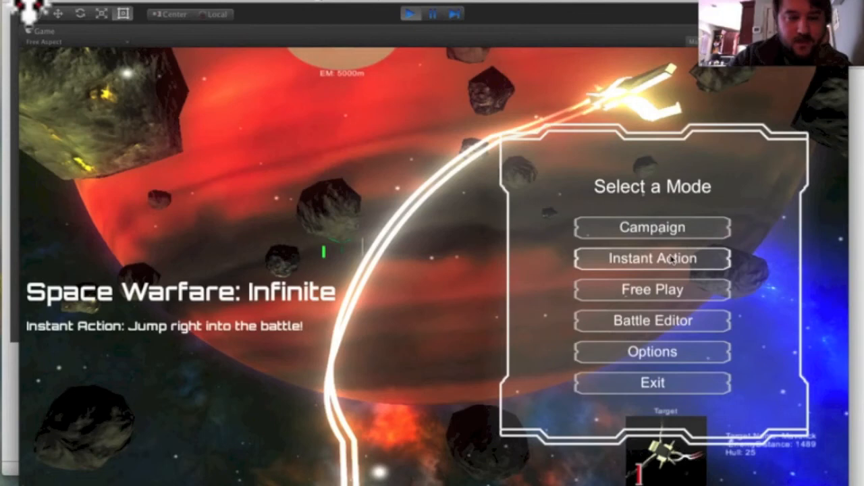
mouse_move(651, 227)
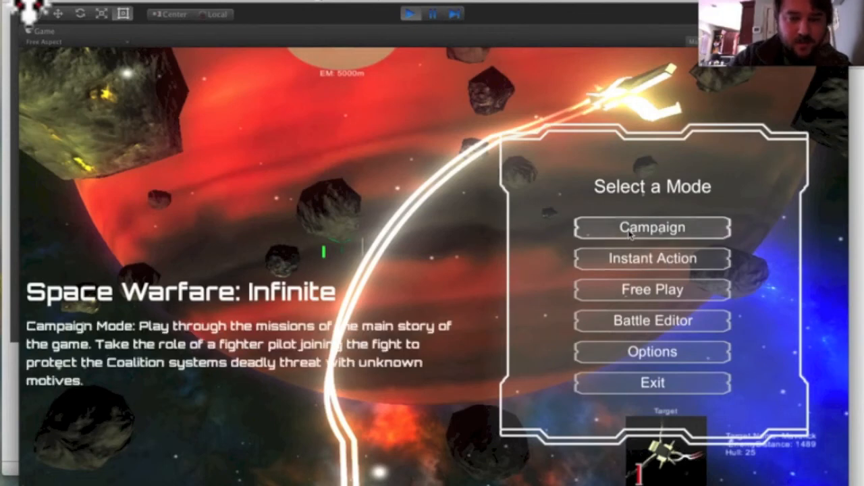
mouse_move(651, 259)
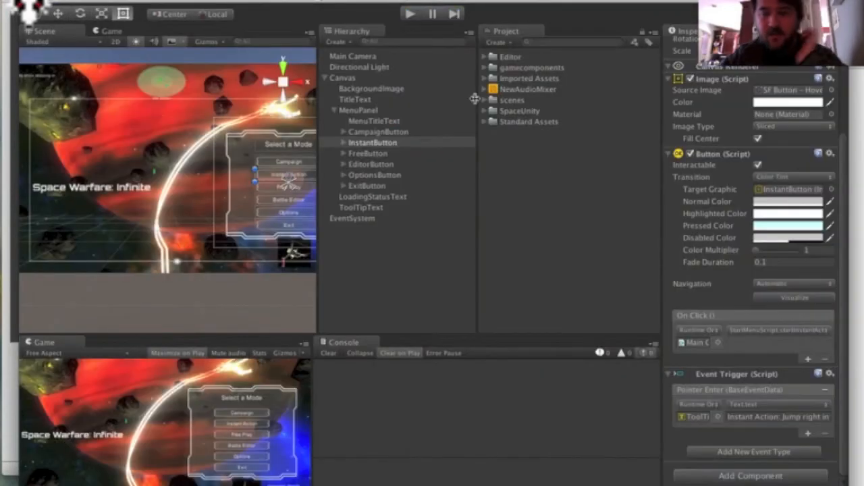
mouse_move(726, 382)
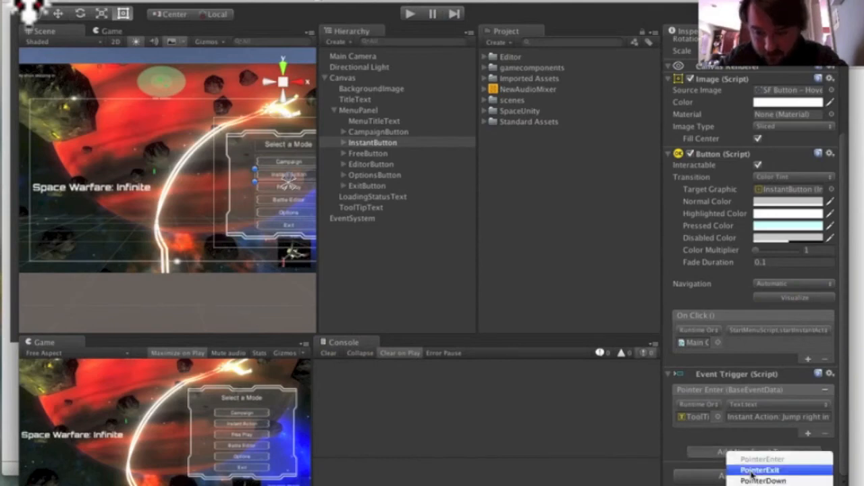
Step: Add a Pointer Exit event, then reselect InstantButton and scroll to its Event Trigger
left_click(759, 469)
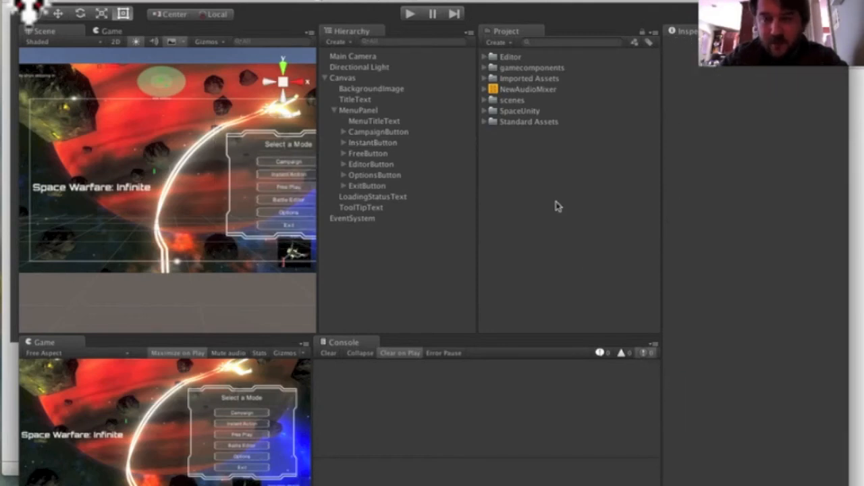
left_click(372, 142)
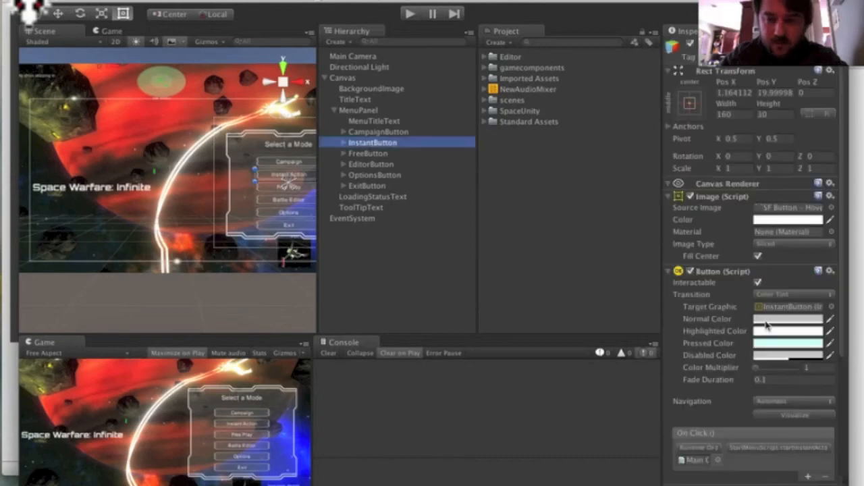
scroll("down", 3)
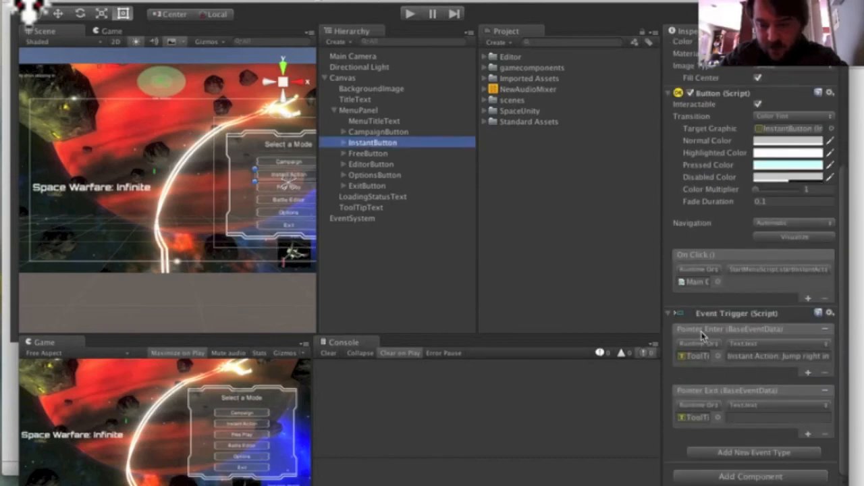
mouse_move(676, 331)
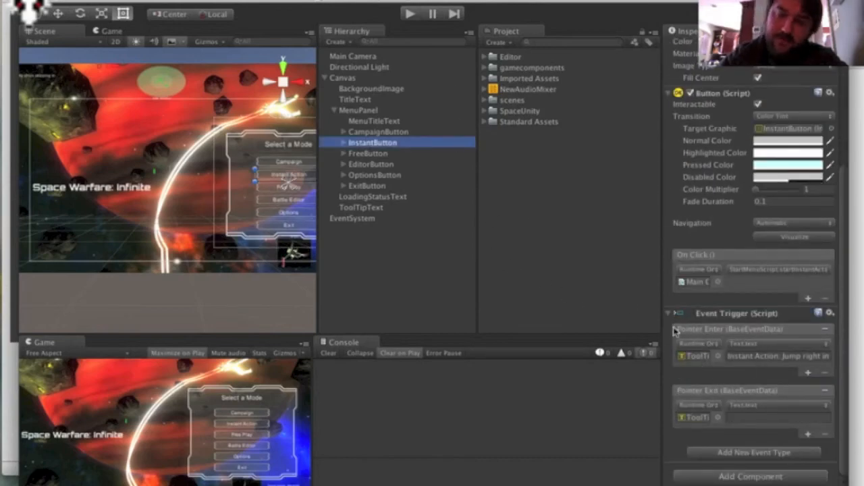
mouse_move(770, 431)
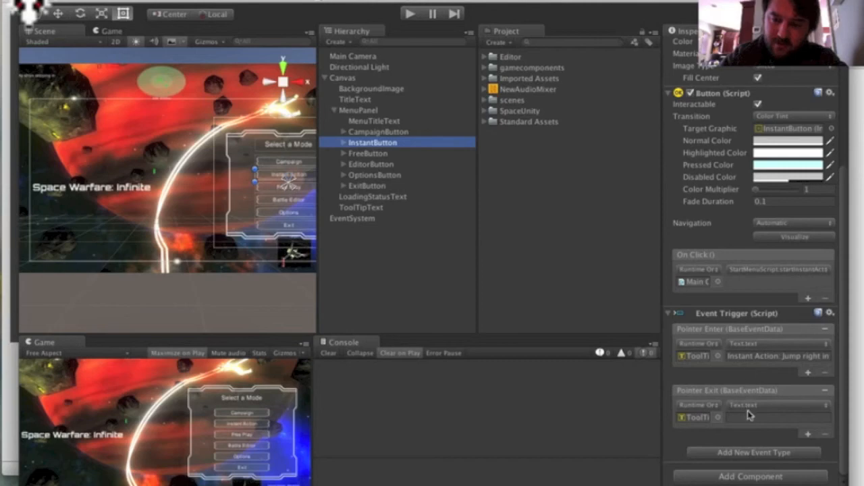
mouse_move(692, 421)
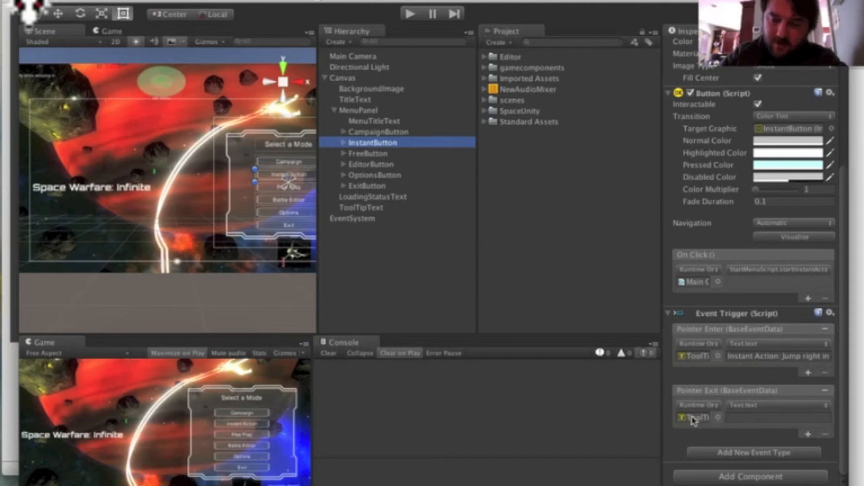
mouse_move(416, 26)
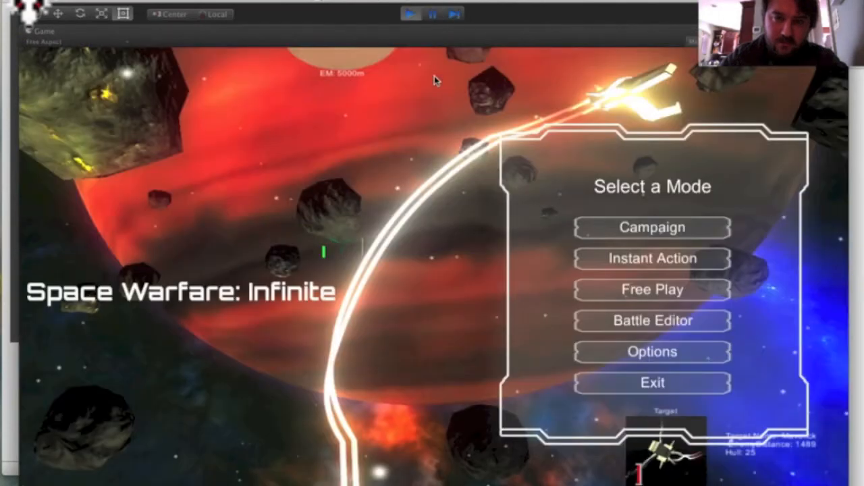
mouse_move(701, 174)
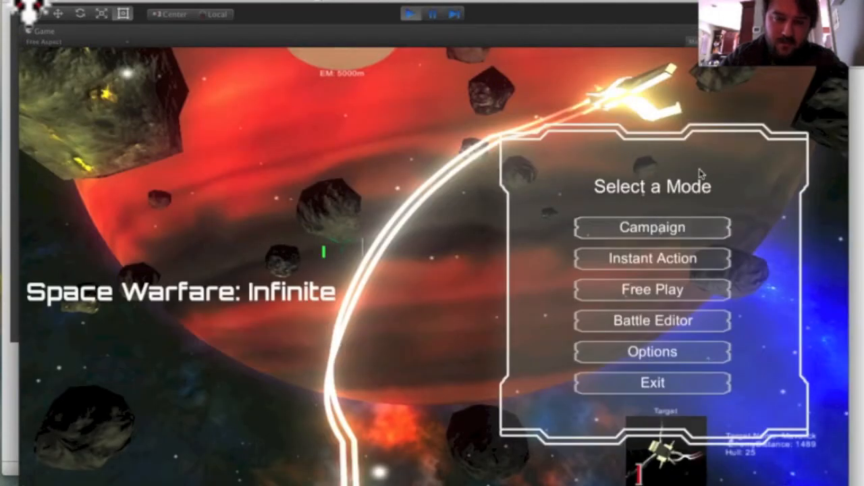
mouse_move(742, 266)
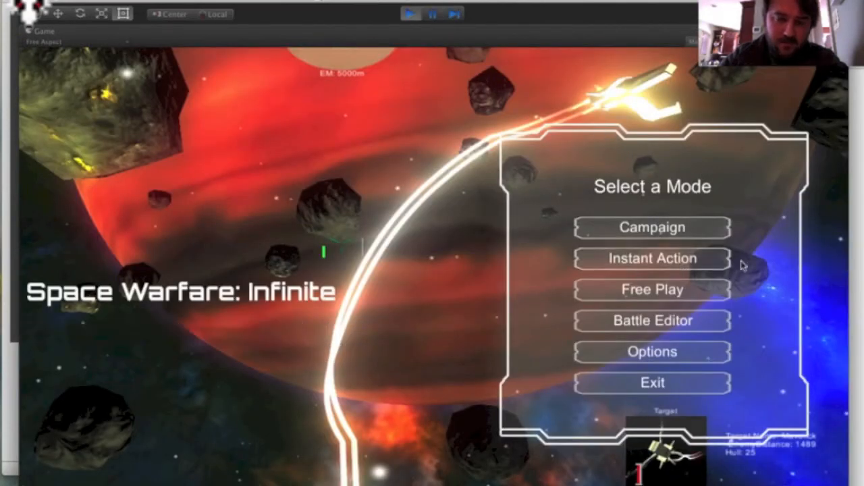
mouse_move(517, 265)
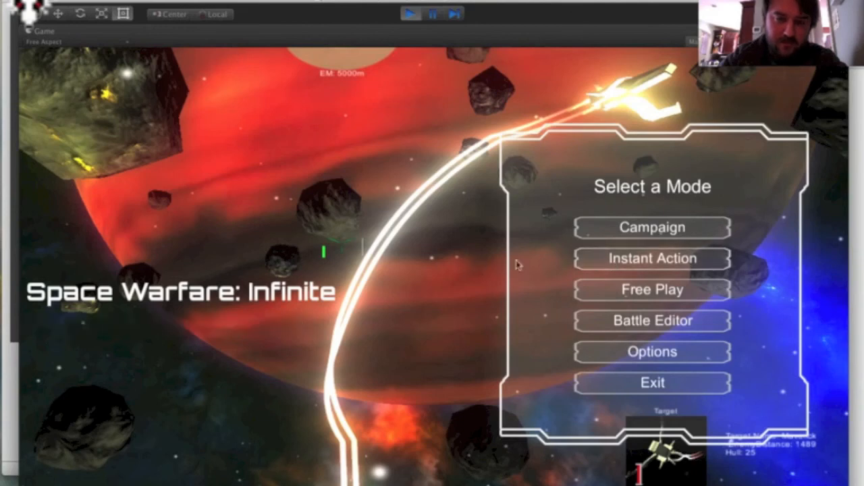
mouse_move(431, 255)
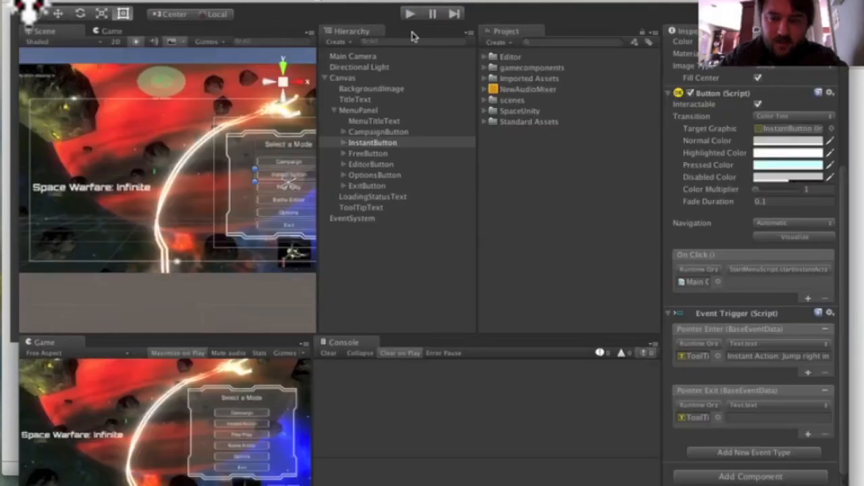
mouse_move(642, 250)
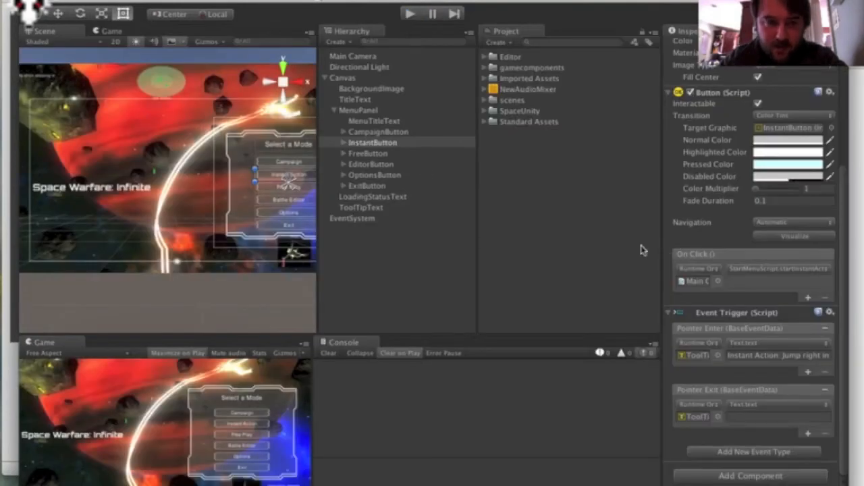
mouse_move(615, 250)
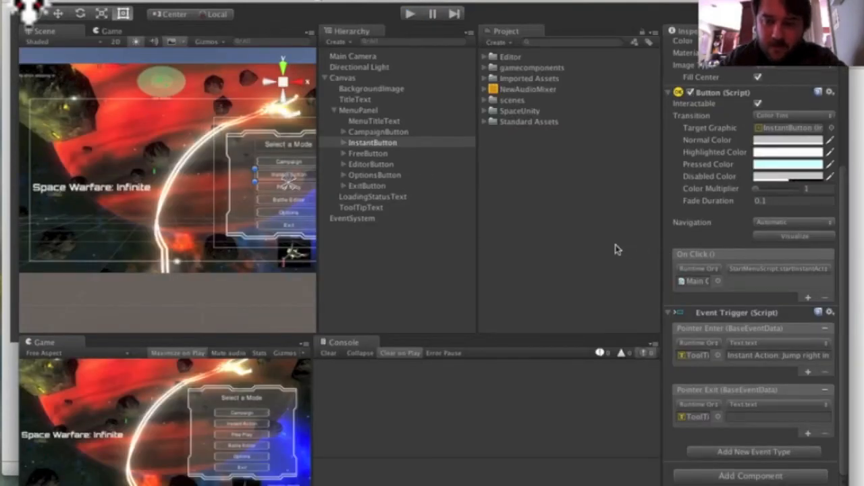
mouse_move(540, 210)
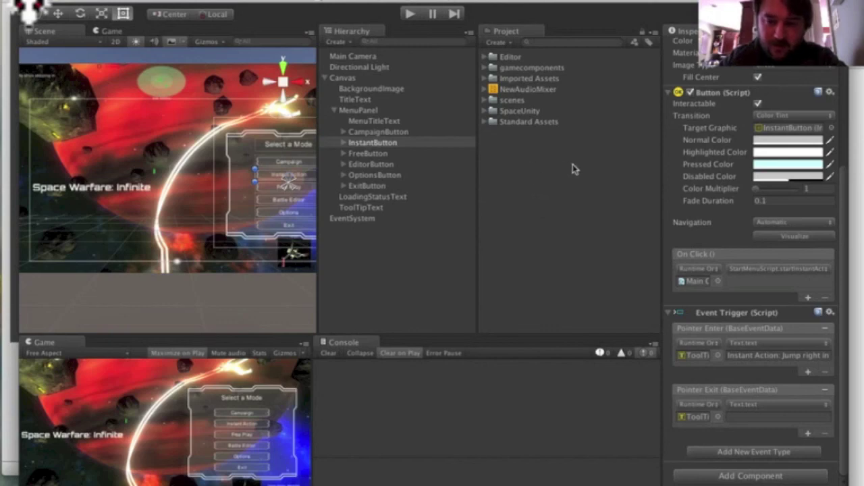
mouse_move(566, 157)
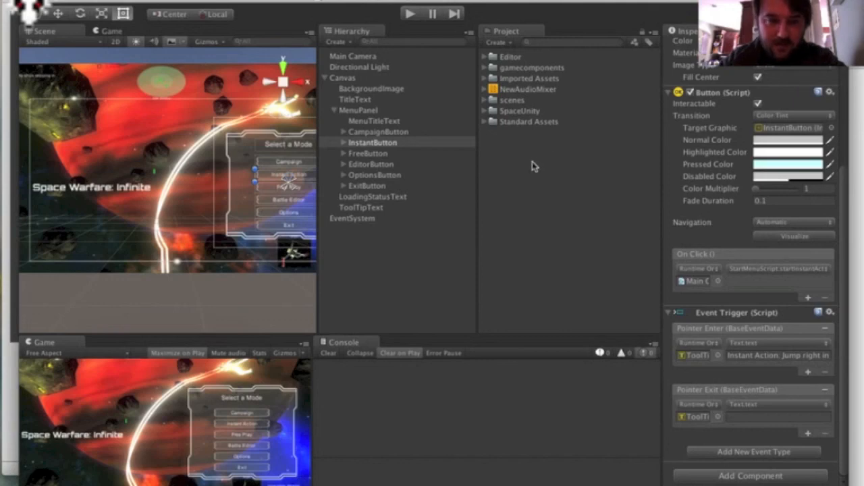
mouse_move(621, 311)
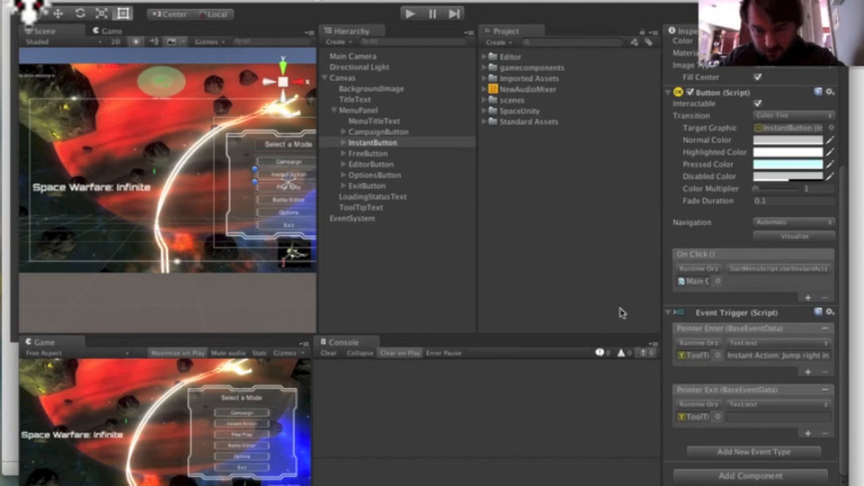
mouse_move(582, 282)
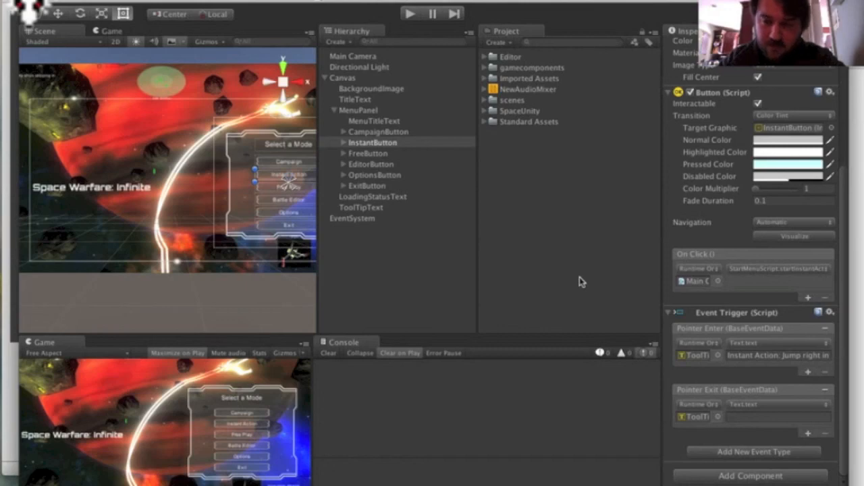
mouse_move(739, 324)
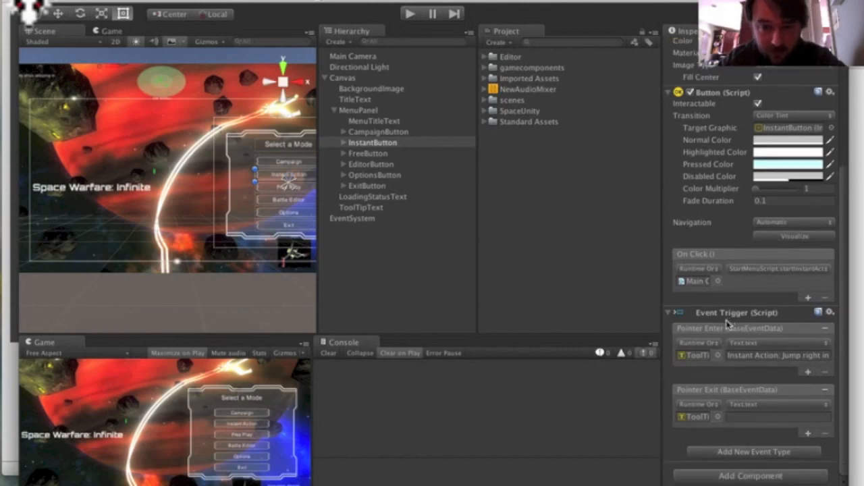
mouse_move(726, 351)
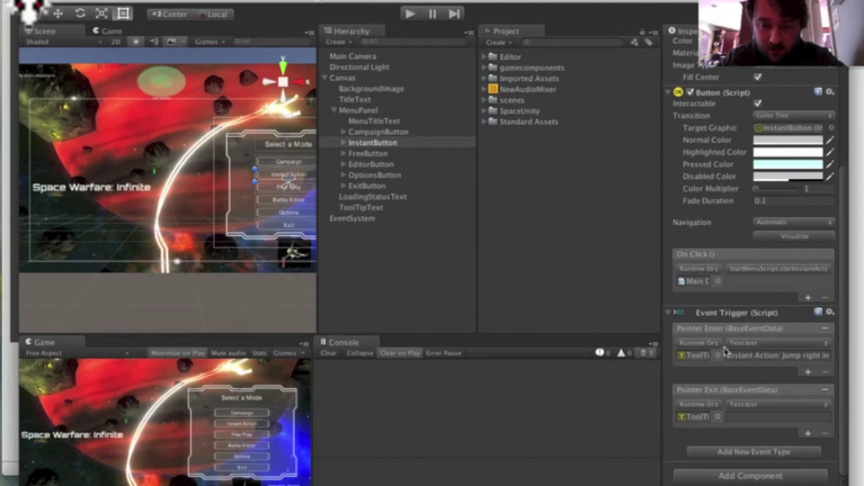
mouse_move(493, 209)
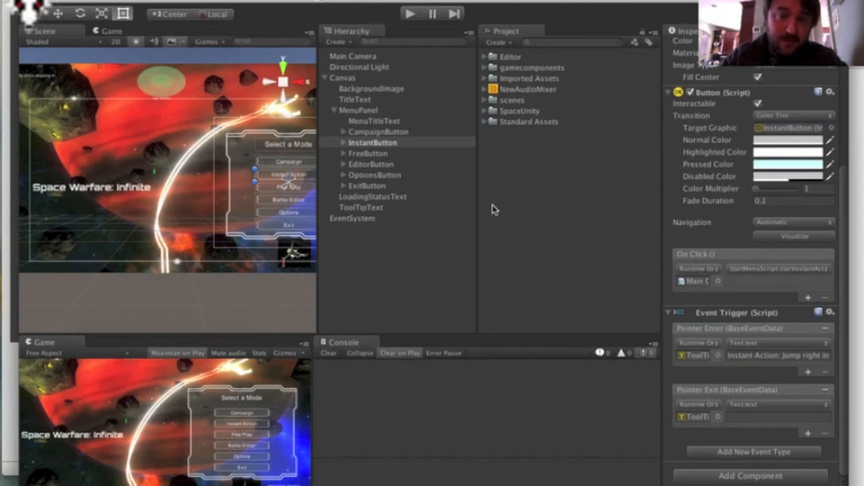
mouse_move(489, 190)
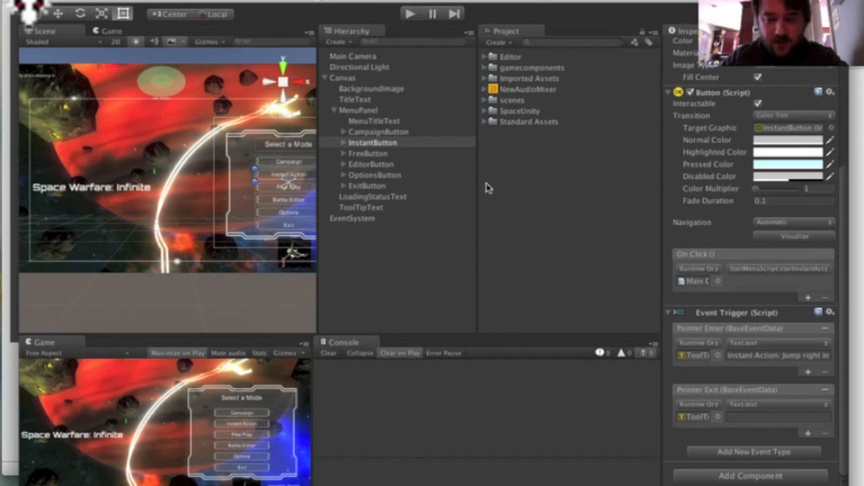
mouse_move(473, 156)
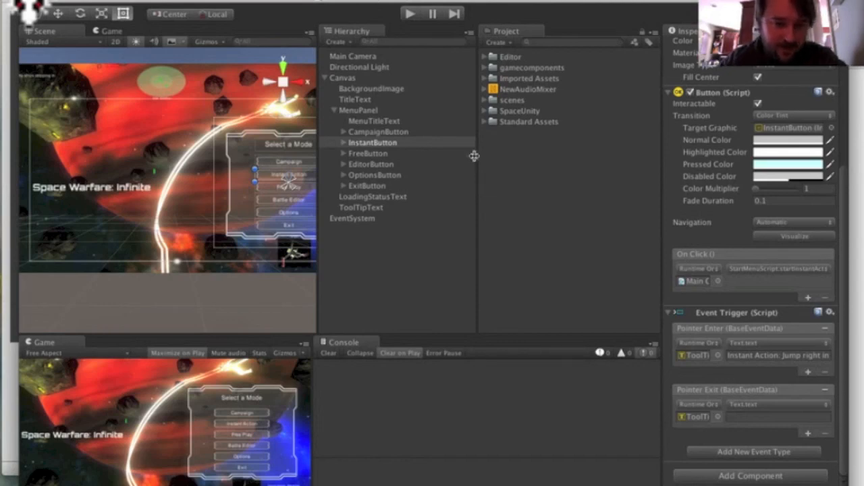
mouse_move(361, 173)
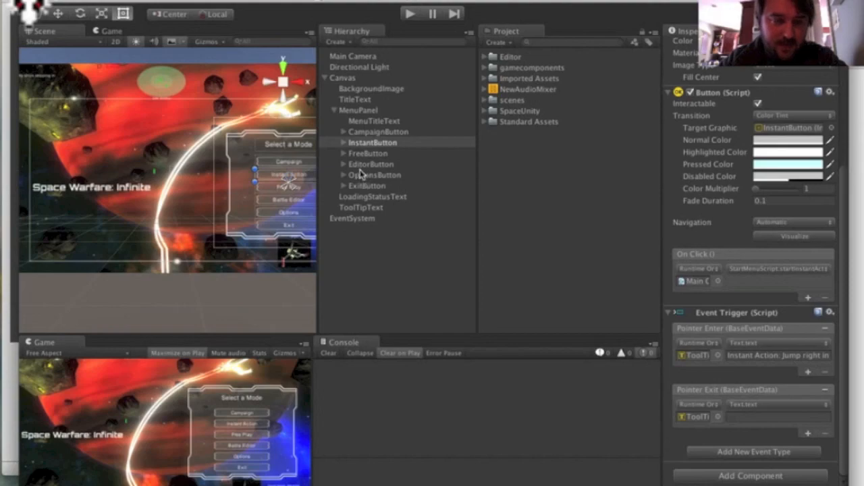
mouse_move(362, 120)
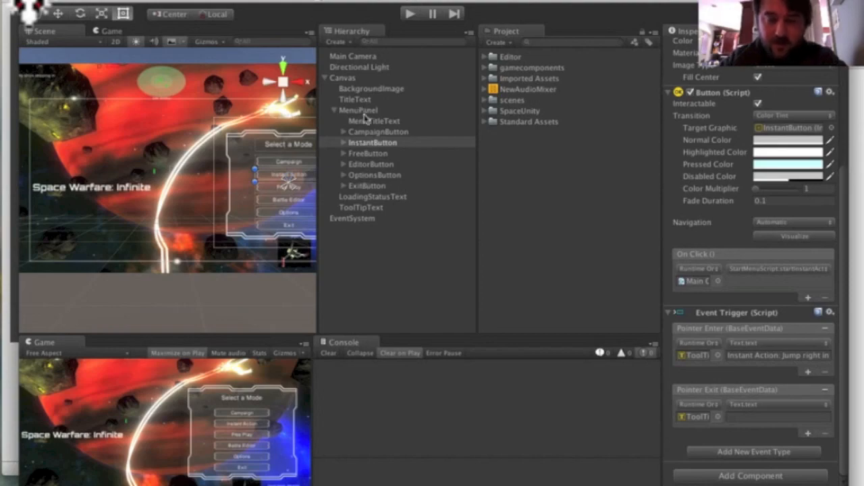
Step: Run the scene in Play mode to test the hover tooltips
left_click(409, 13)
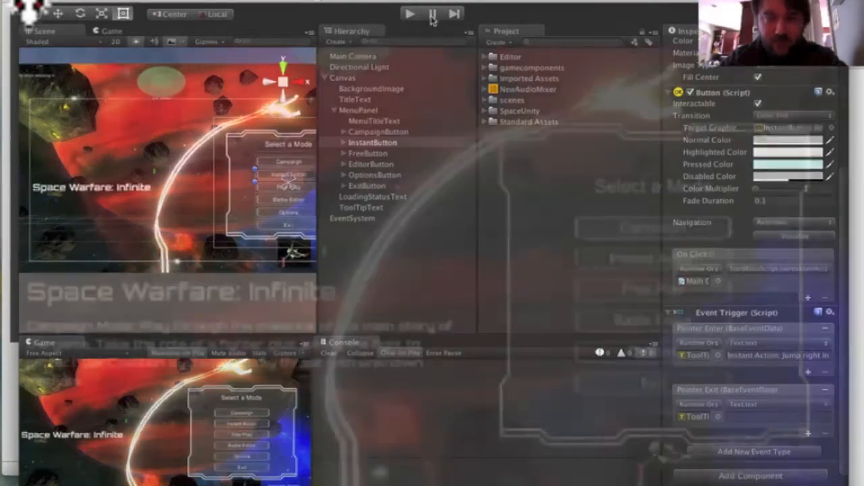